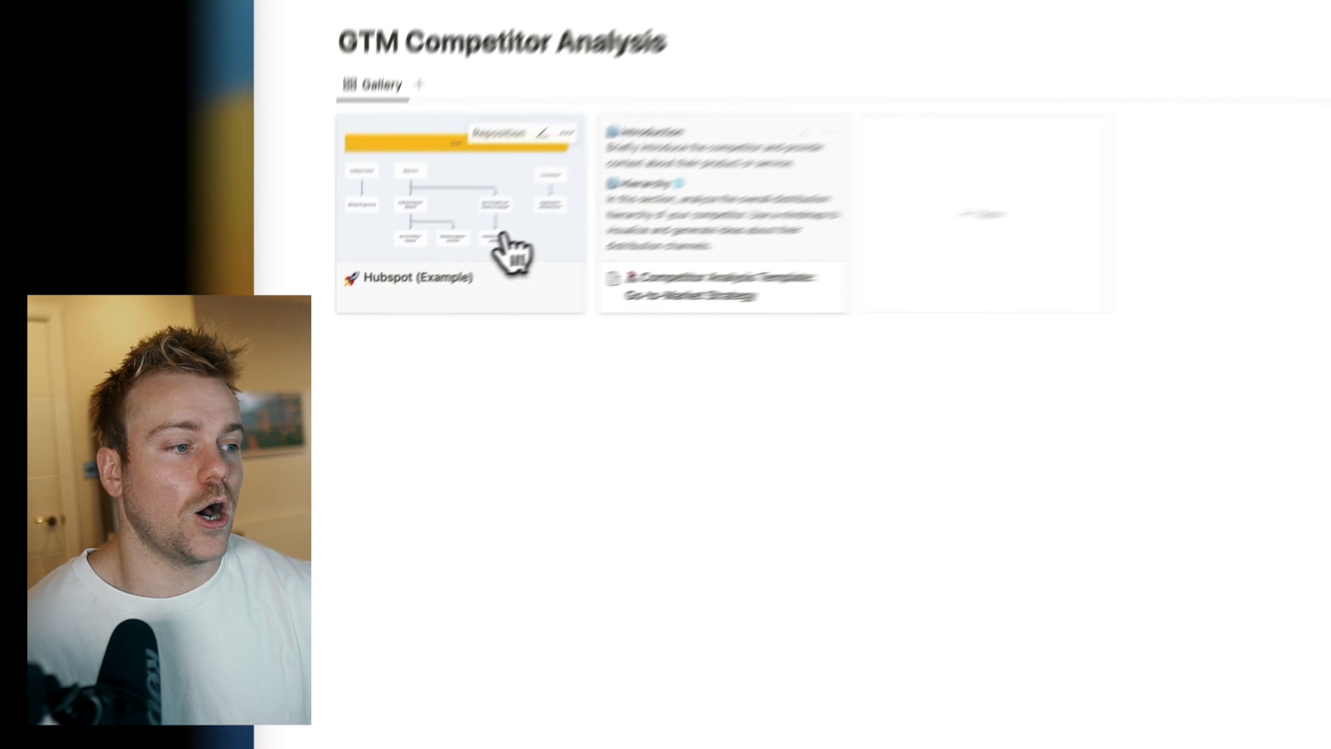
Step: Open the Hubspot (Example) card from the GTM Competitor Analysis gallery in side peek
{"action": "left_click", "coordinate": [458, 213]}
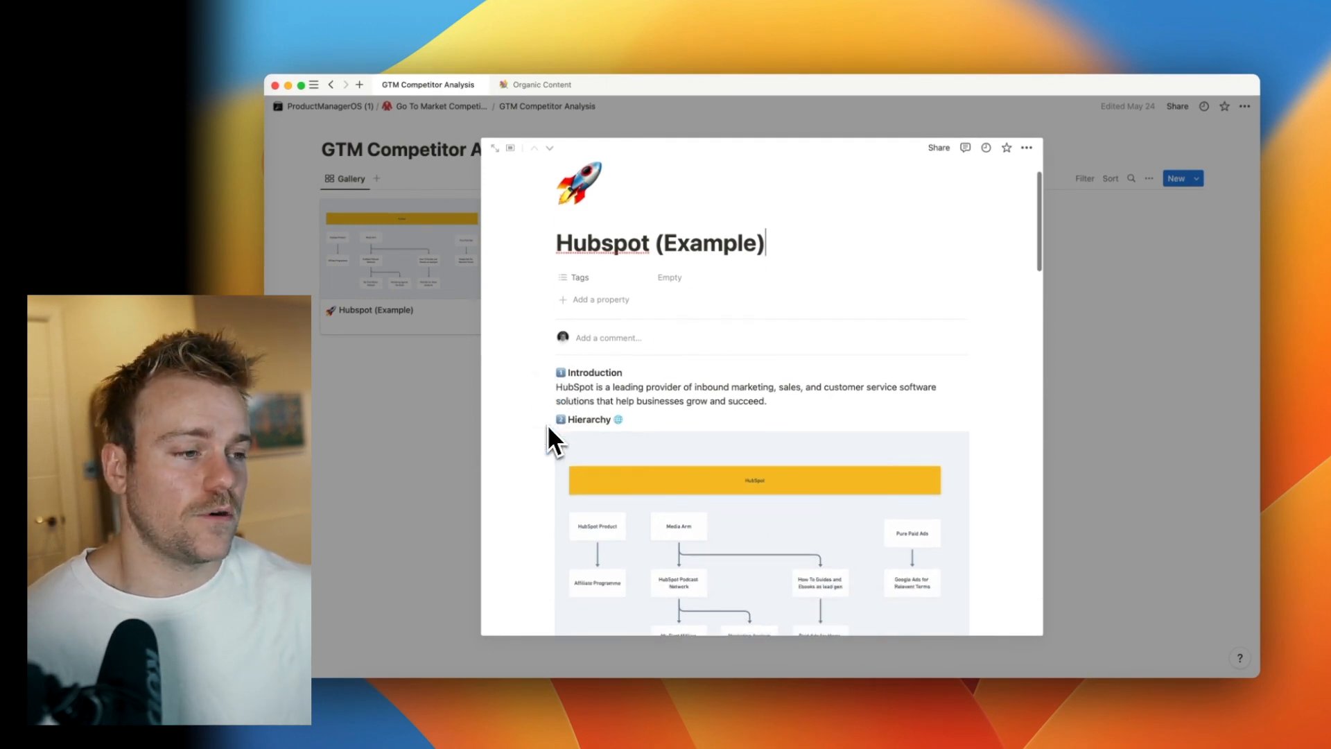
{"action": "mouse_move", "coordinate": [617, 433]}
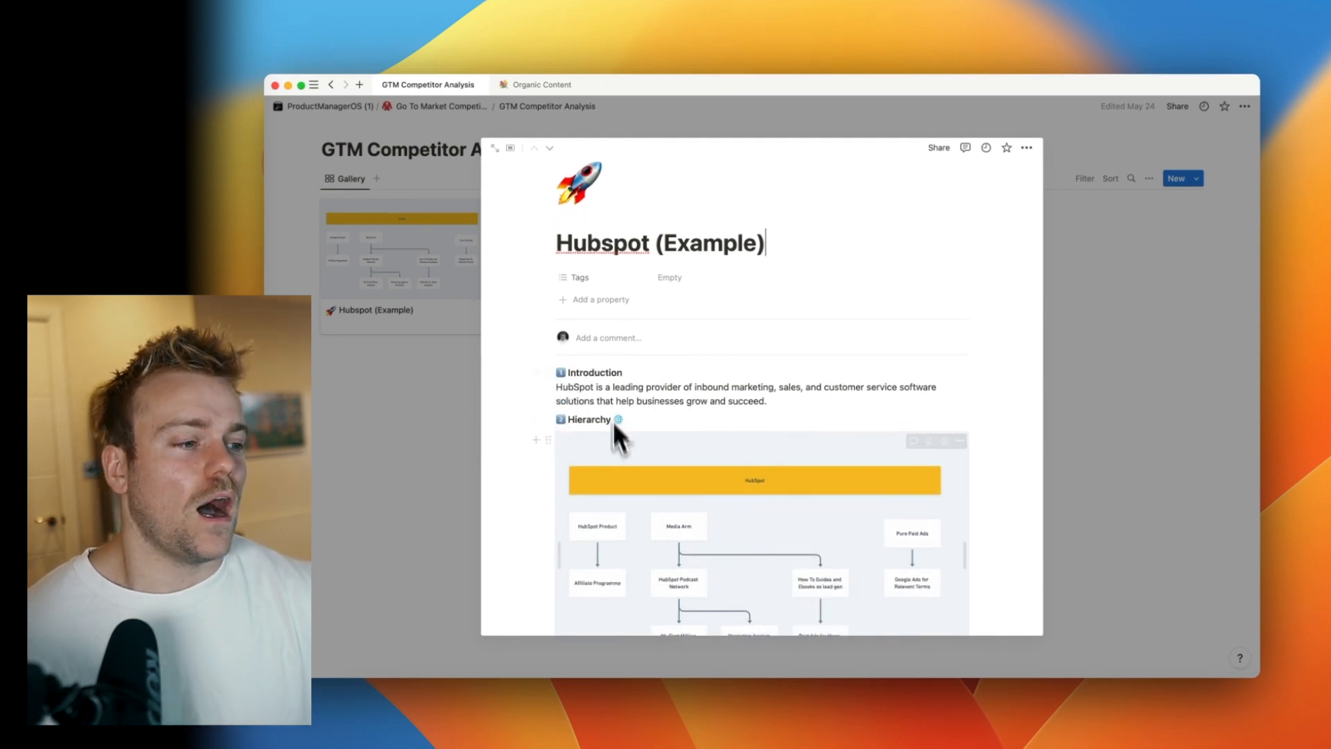
{"action": "mouse_move", "coordinate": [667, 404]}
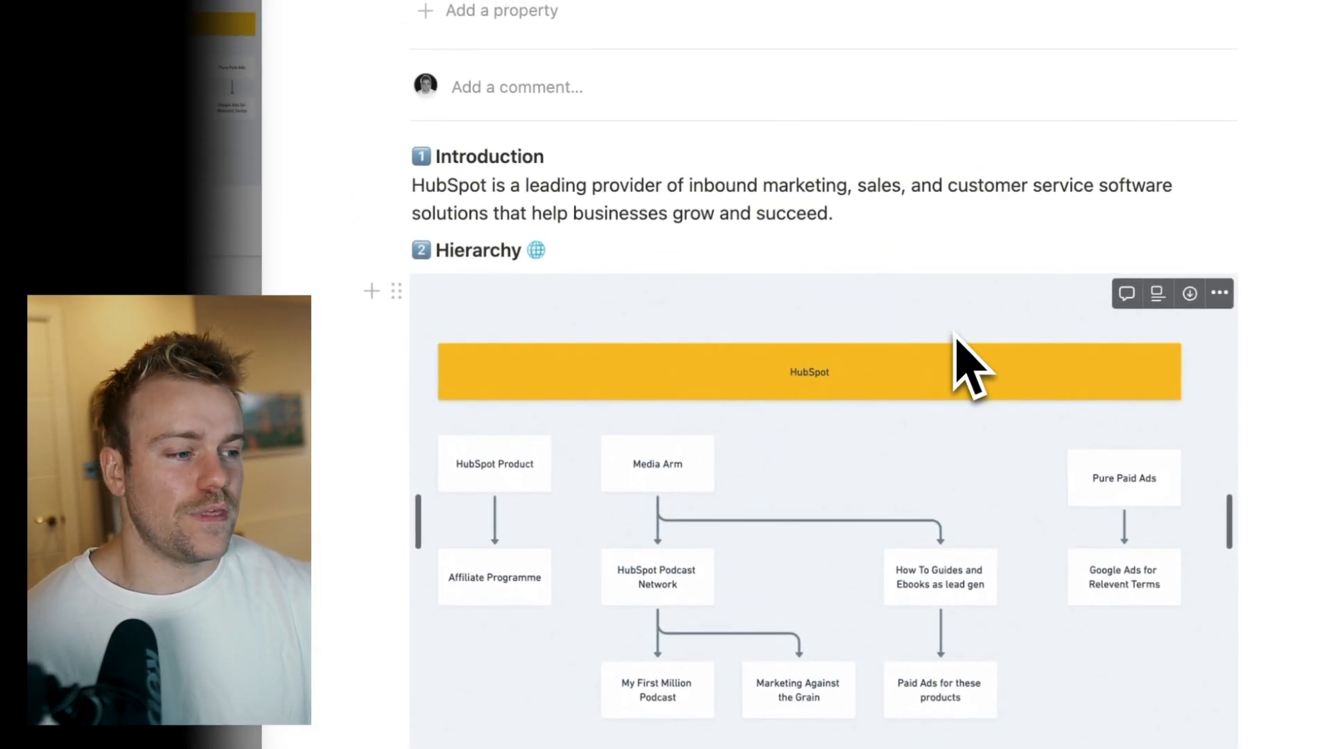
{"action": "mouse_move", "coordinate": [802, 356]}
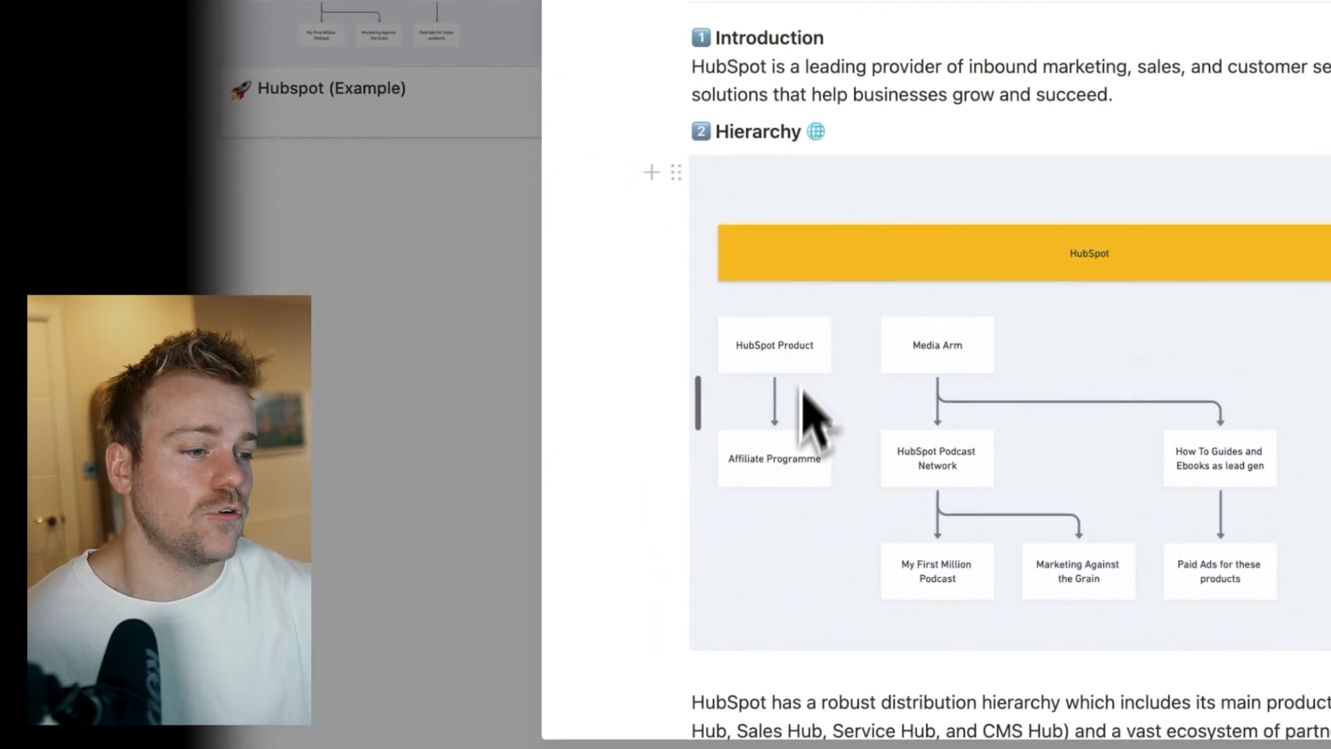
{"action": "mouse_move", "coordinate": [773, 488]}
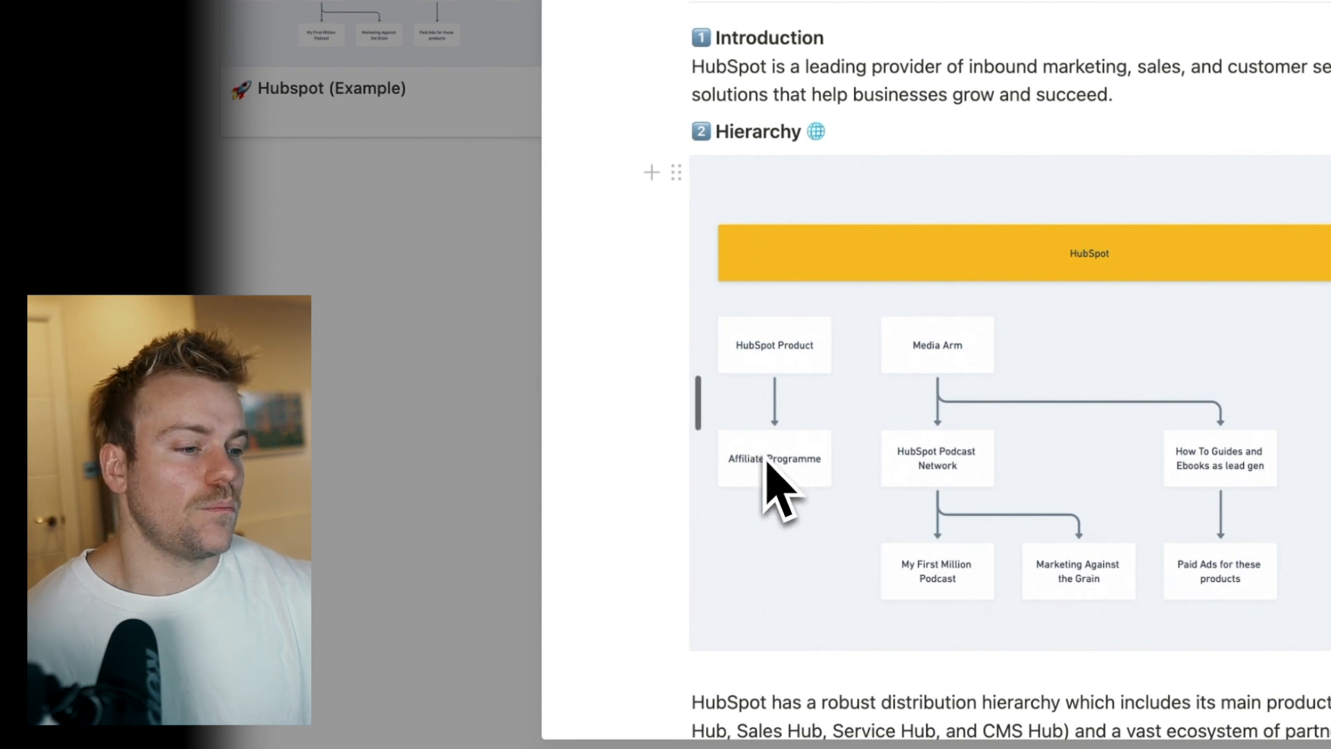
{"action": "mouse_move", "coordinate": [793, 544]}
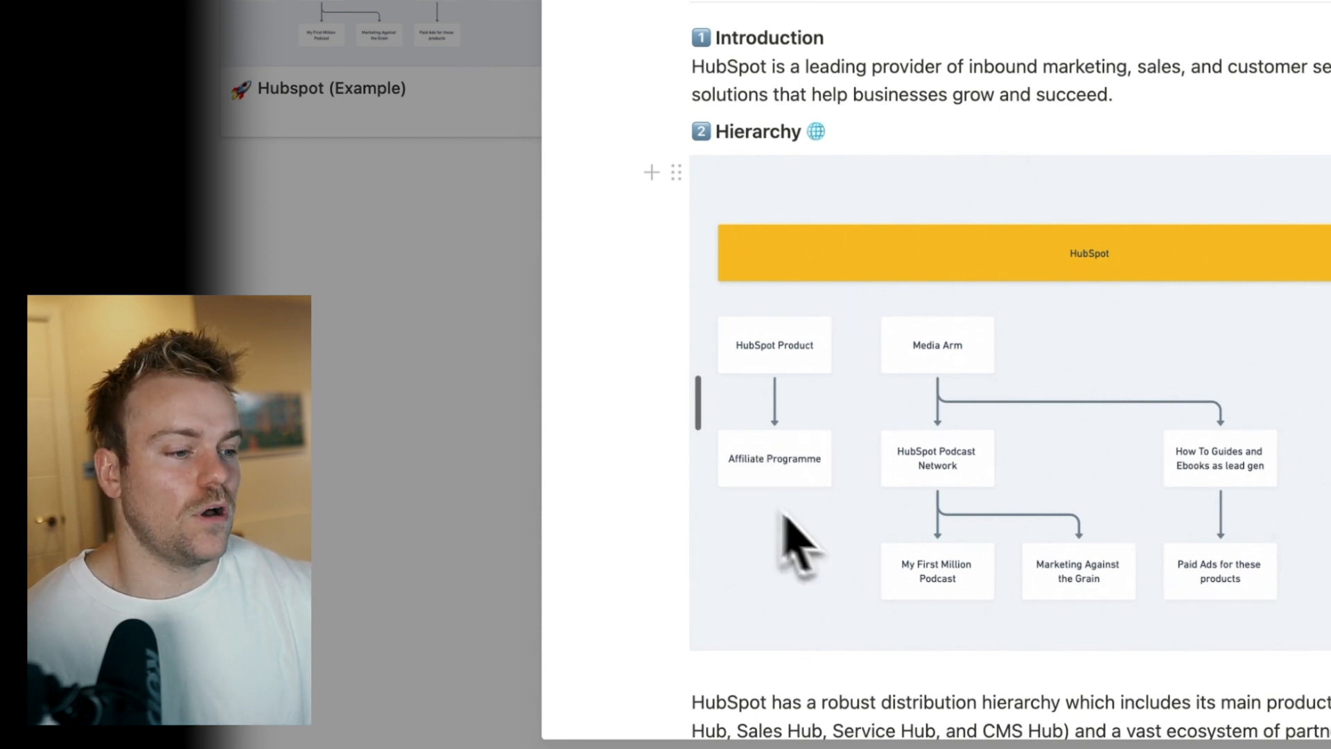
{"action": "mouse_move", "coordinate": [754, 450]}
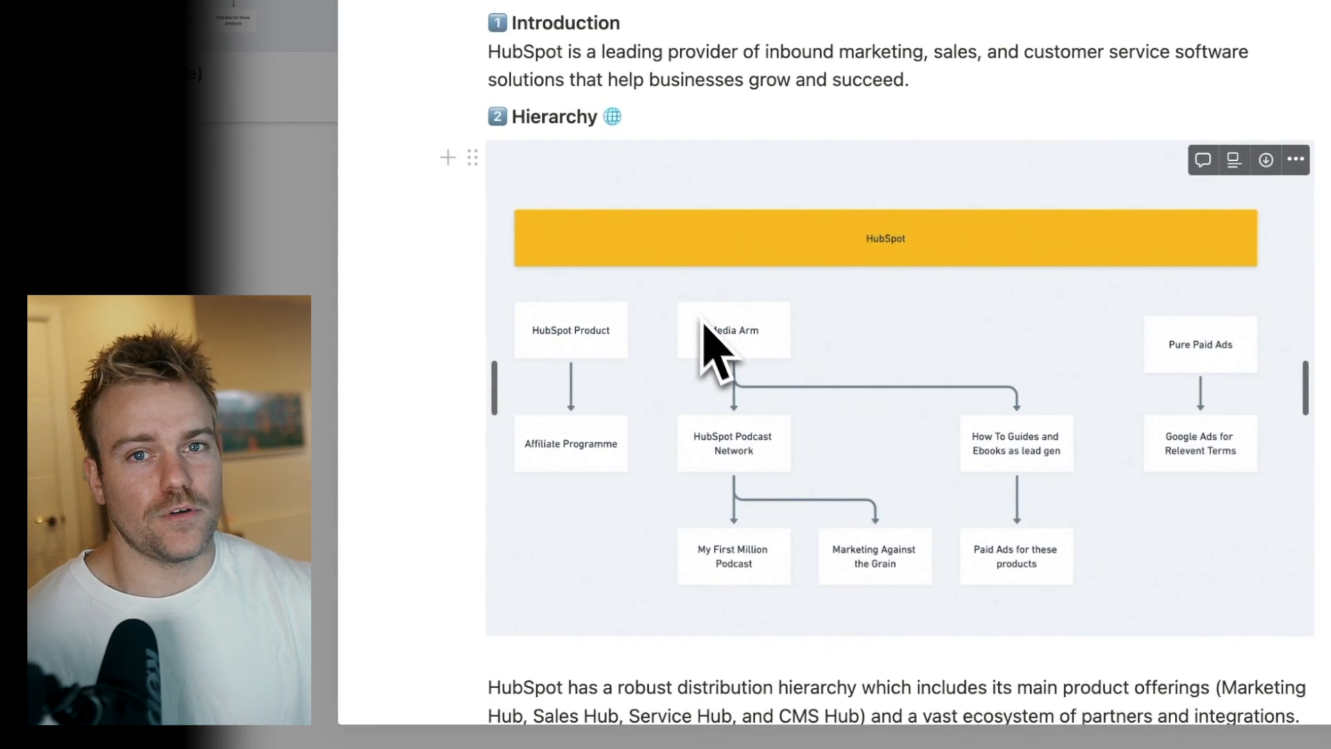
{"action": "mouse_move", "coordinate": [781, 534]}
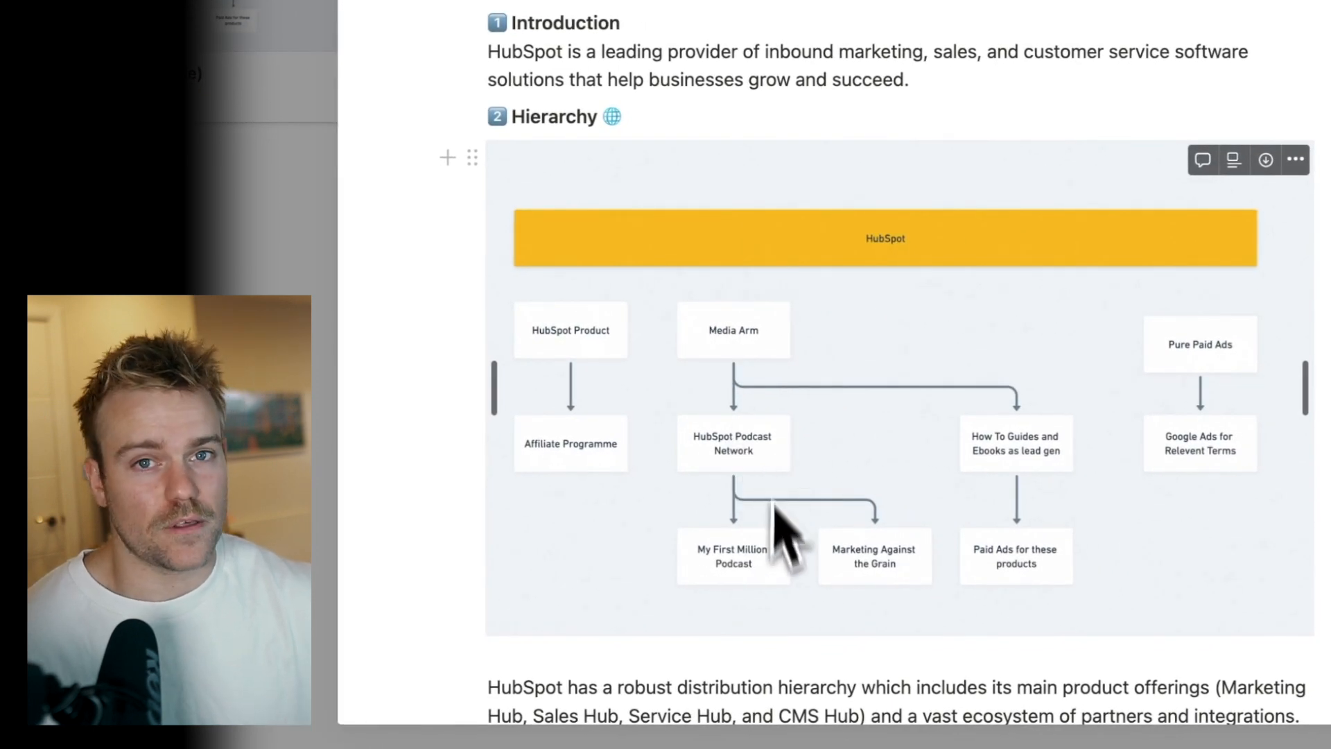
{"action": "scroll", "scroll_direction": "down", "scroll_amount": 3}
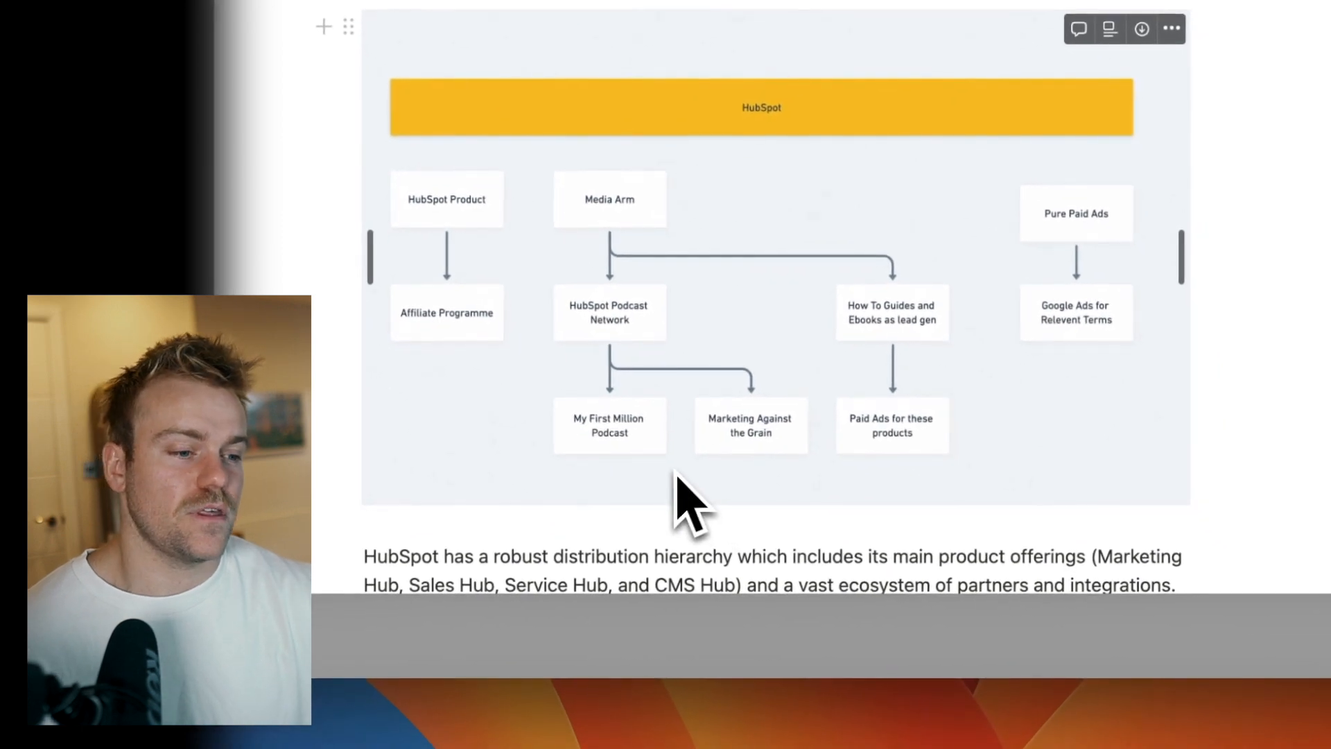
{"action": "mouse_move", "coordinate": [888, 272]}
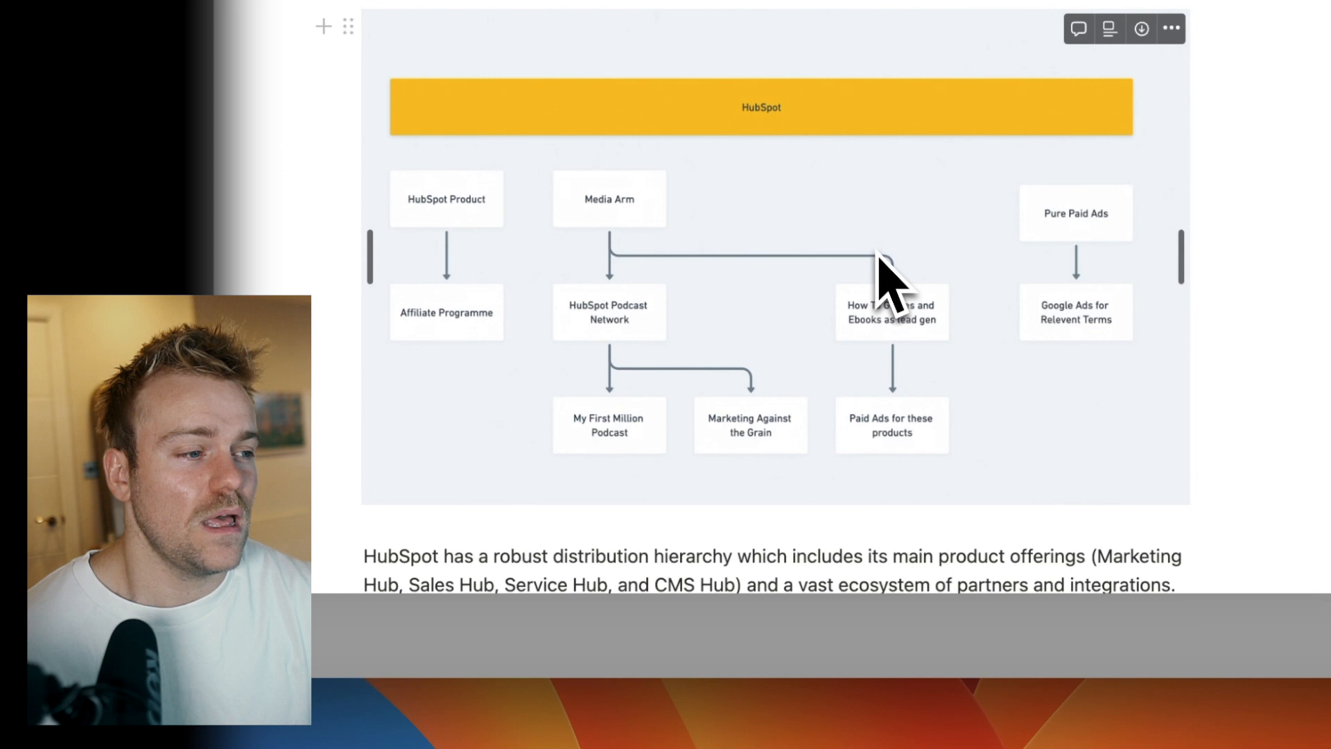
{"action": "mouse_move", "coordinate": [921, 472]}
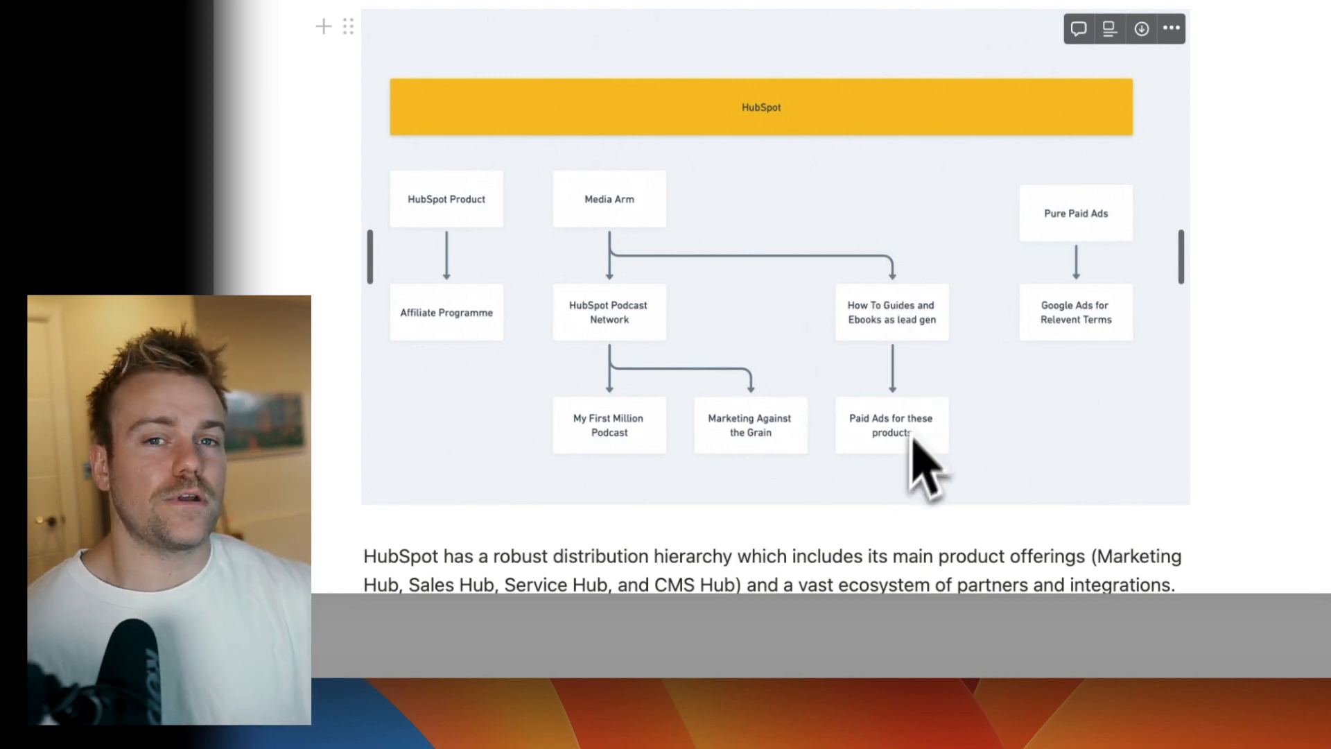
{"action": "mouse_move", "coordinate": [922, 416]}
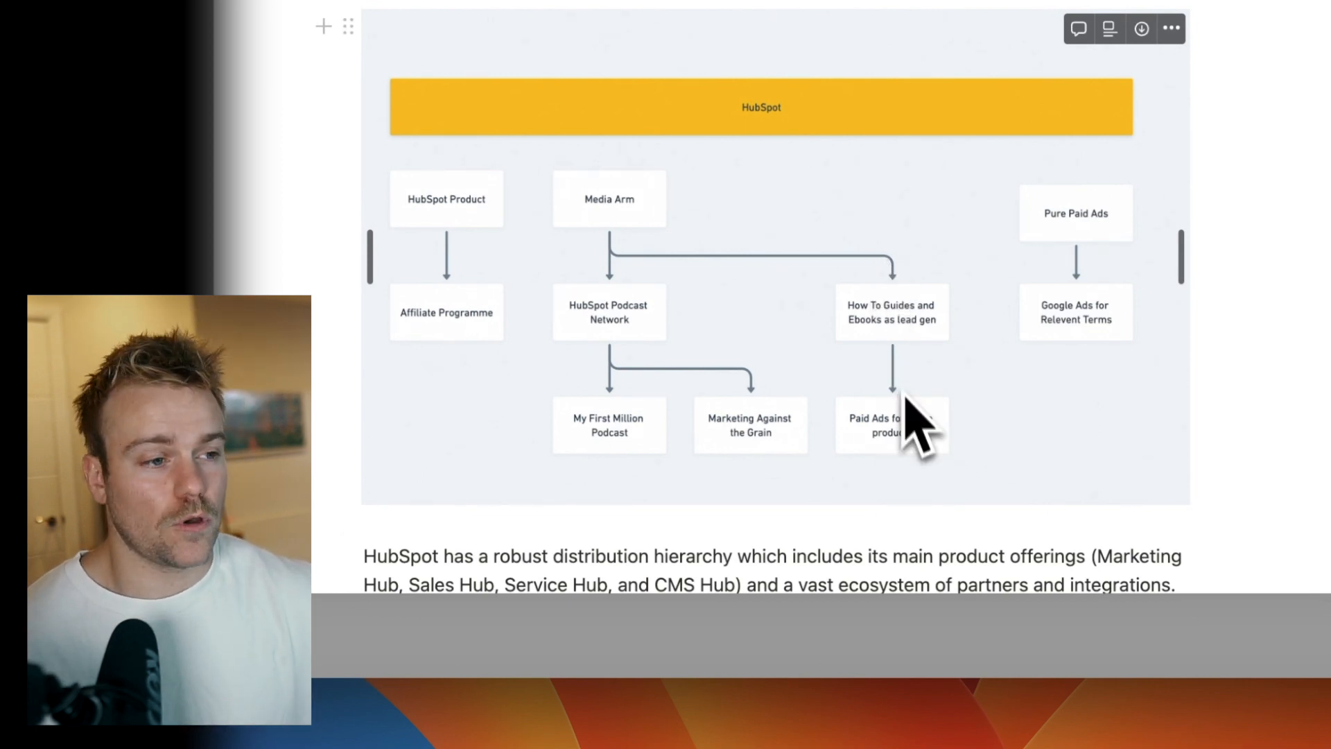
{"action": "mouse_move", "coordinate": [859, 438]}
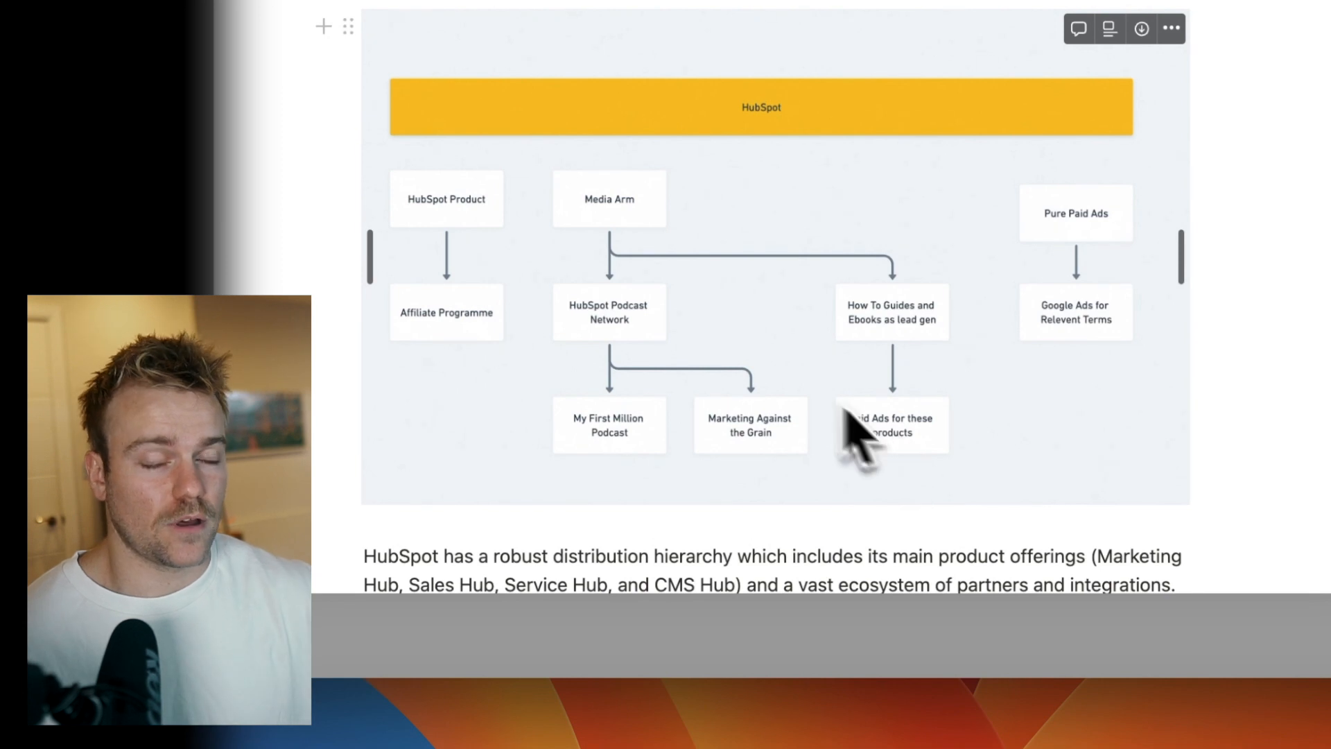
{"action": "scroll", "scroll_direction": "down", "scroll_amount": 3}
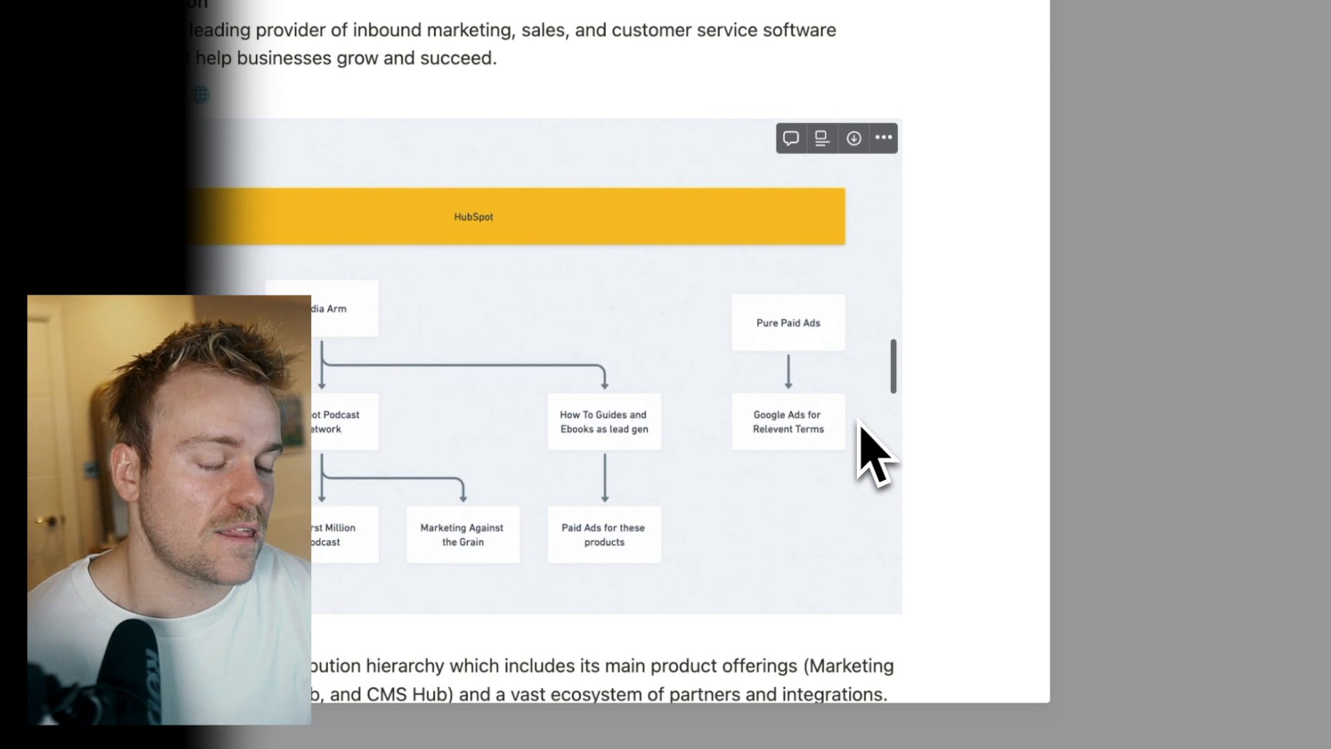
{"action": "scroll", "scroll_direction": "down", "scroll_amount": 3}
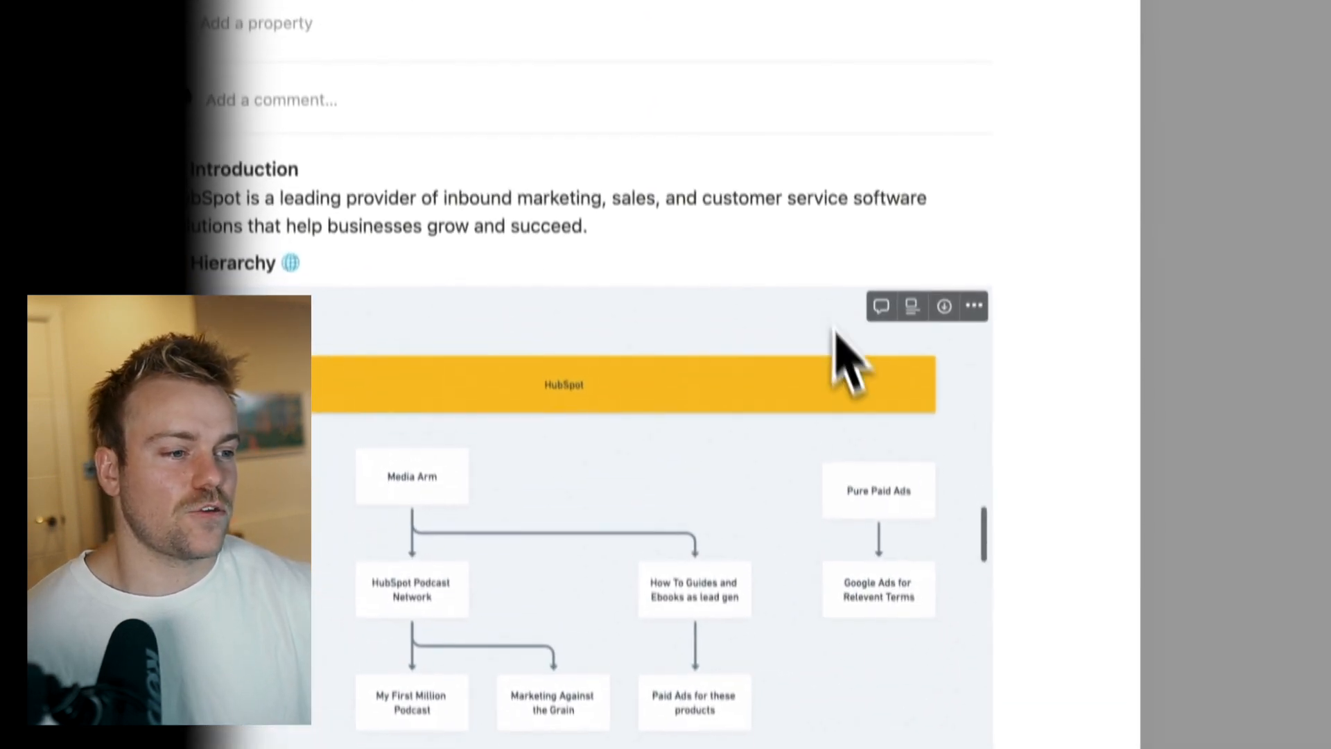
{"action": "scroll", "scroll_direction": "down", "scroll_amount": 3}
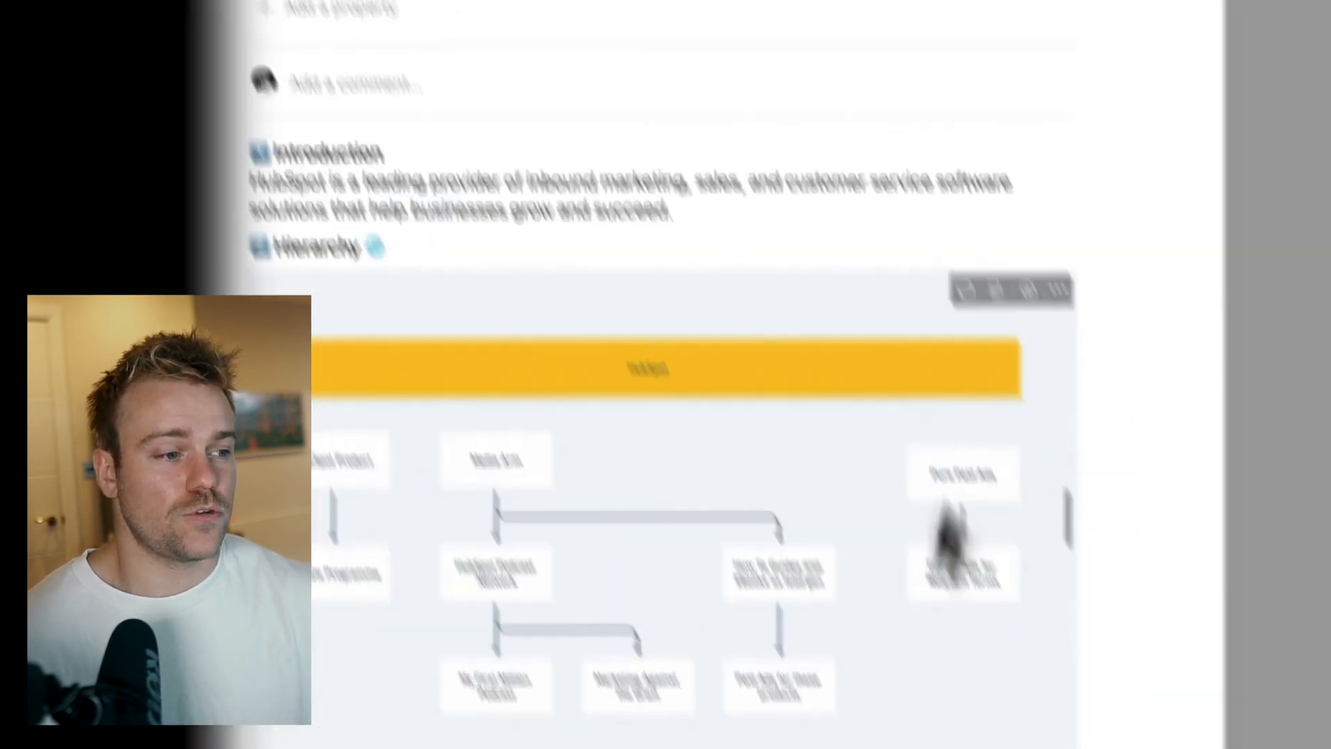
{"action": "scroll", "scroll_direction": "down", "scroll_amount": 3}
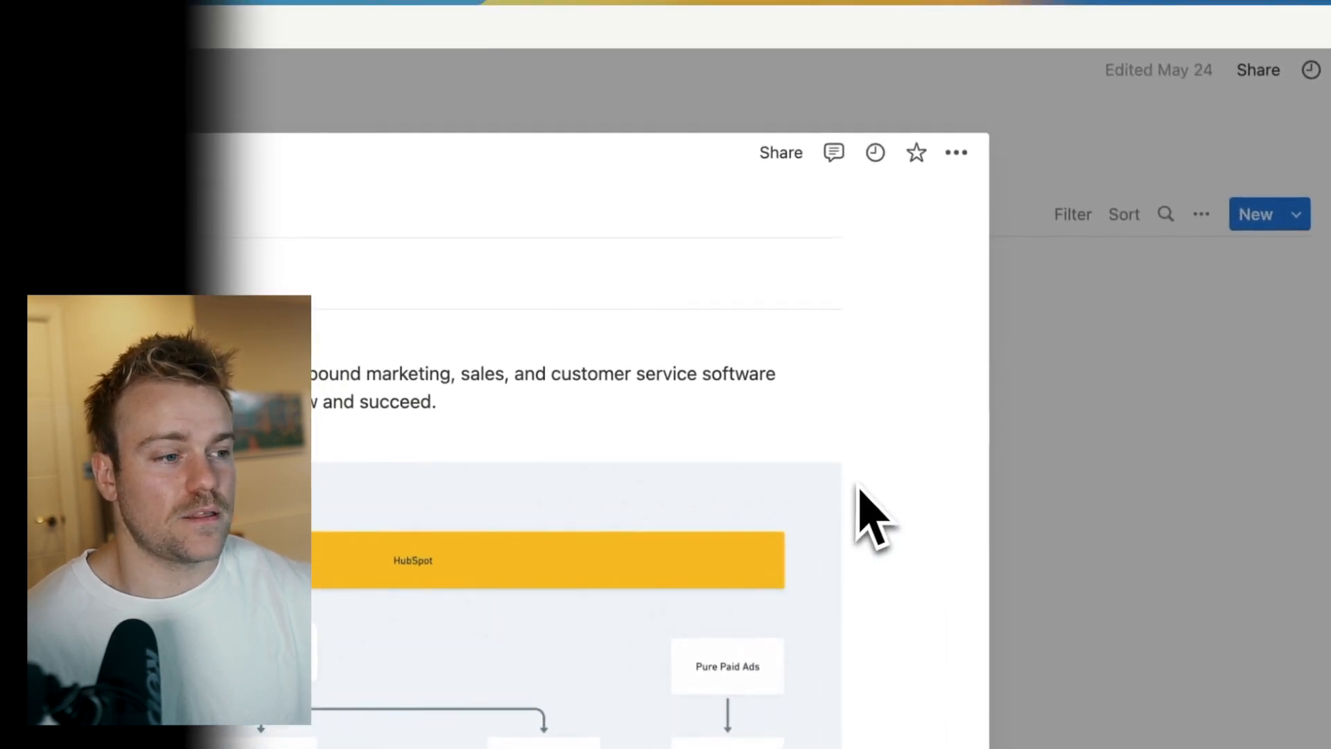
{"action": "scroll", "scroll_direction": "down", "scroll_amount": 3}
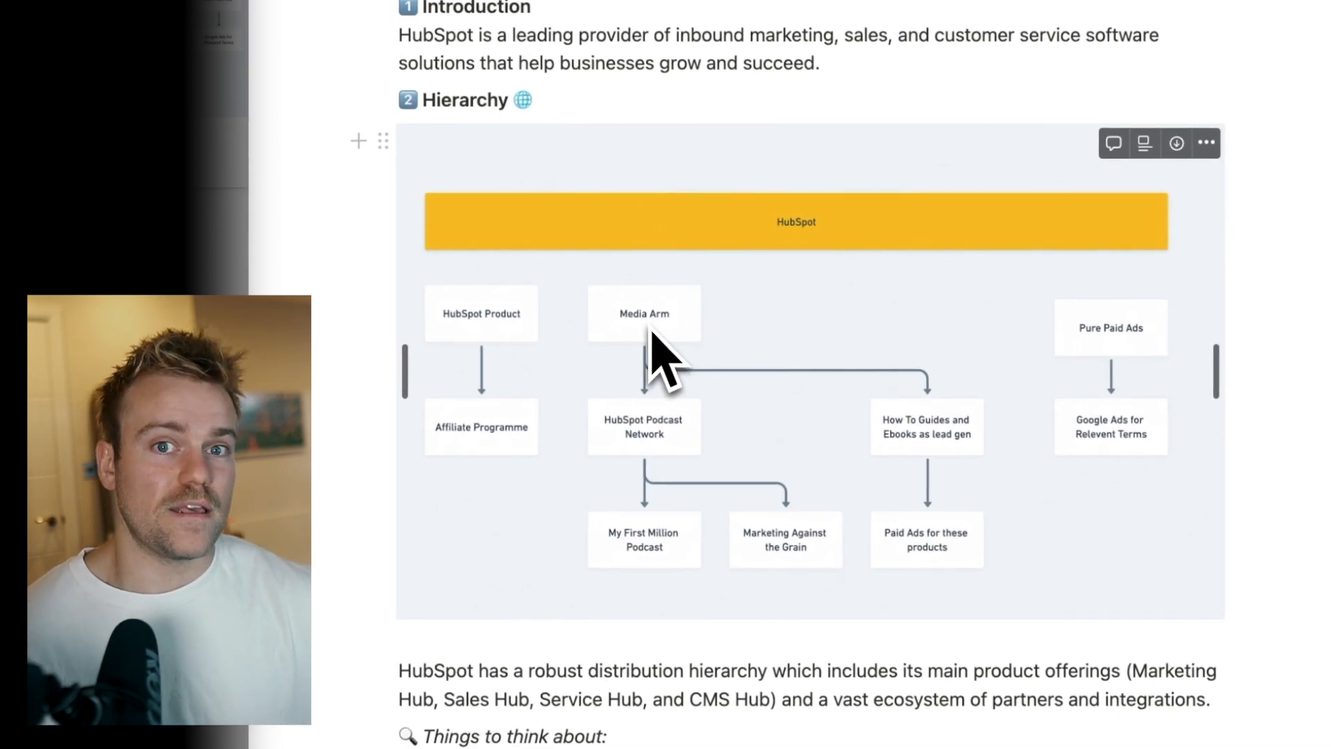
{"action": "scroll", "scroll_direction": "down", "scroll_amount": 3}
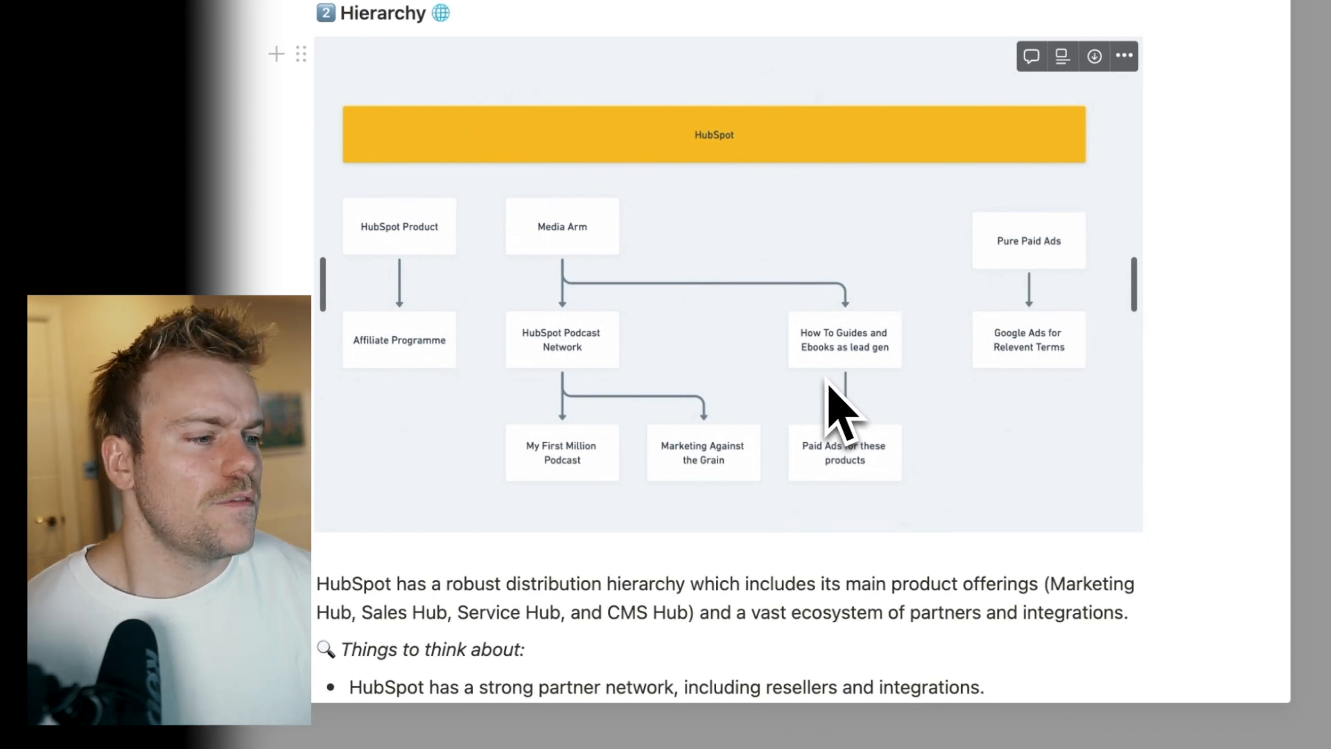
{"action": "scroll", "scroll_direction": "down", "scroll_amount": 3}
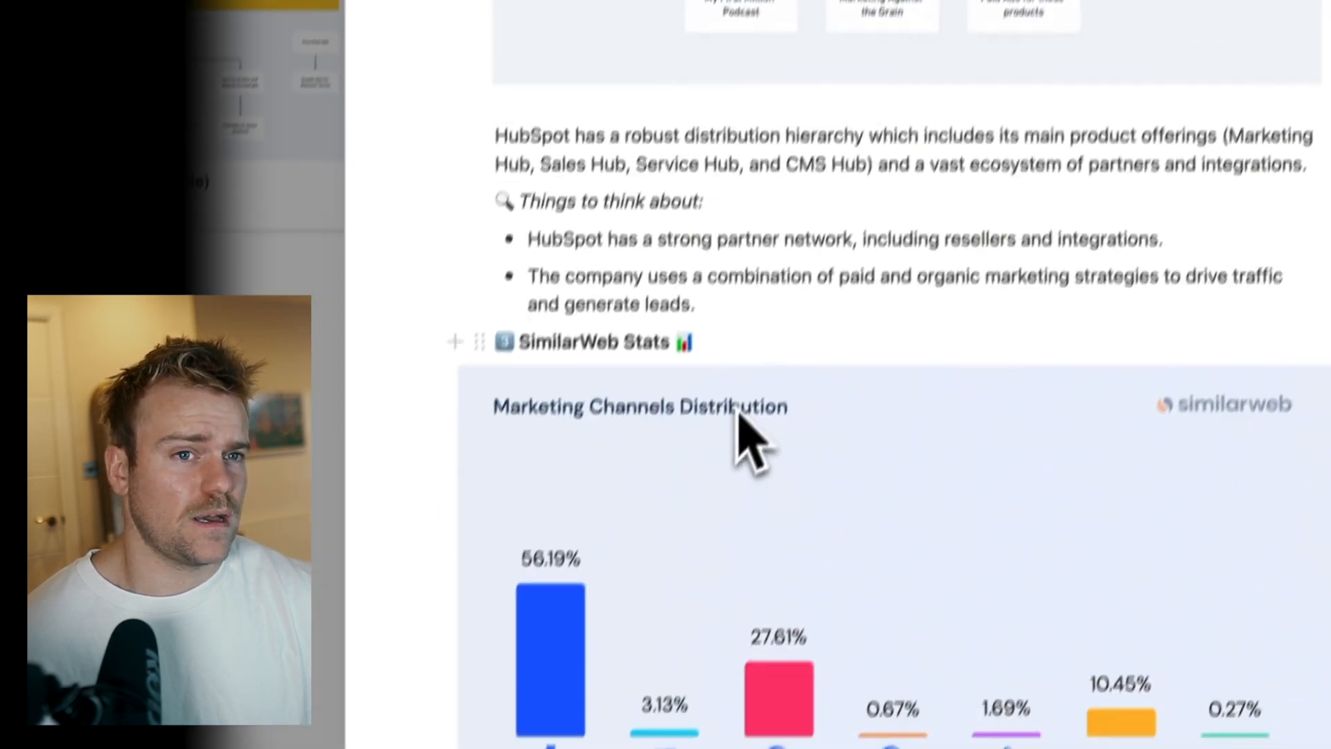
{"action": "scroll", "scroll_direction": "down", "scroll_amount": 3}
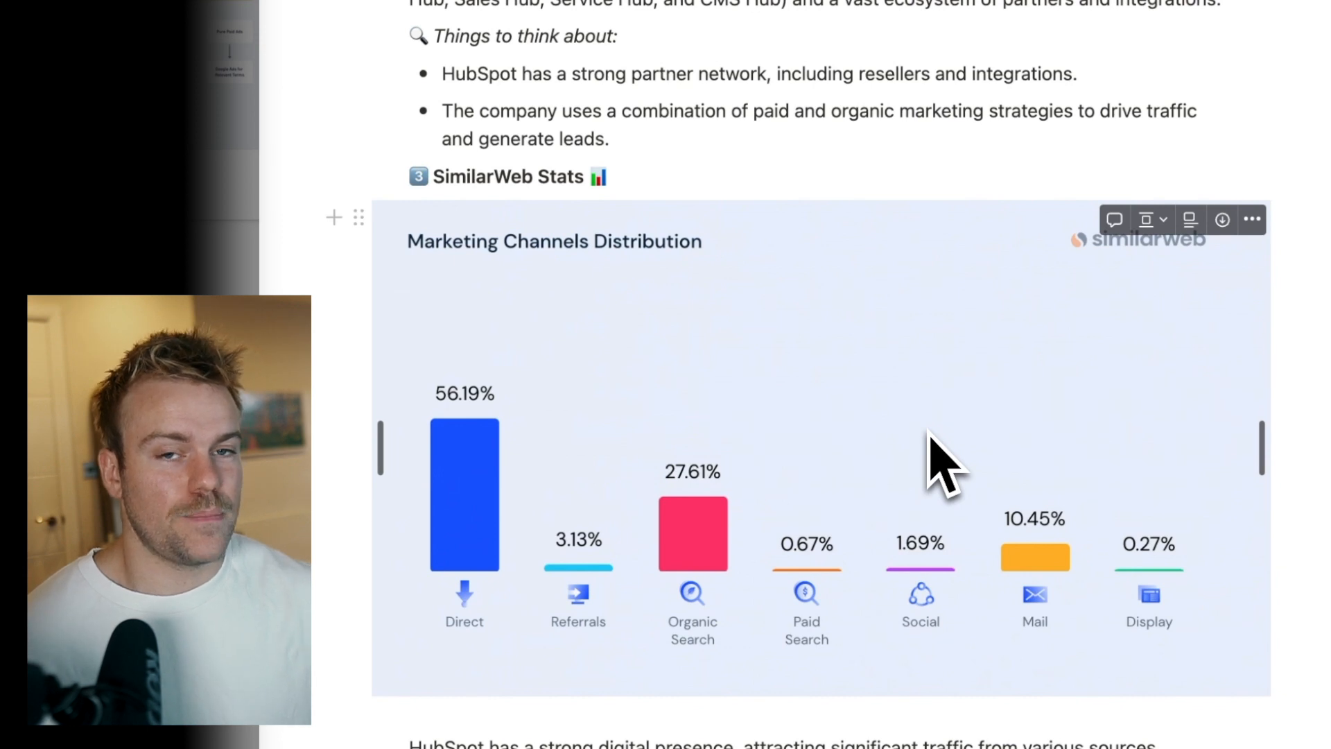
{"action": "mouse_move", "coordinate": [913, 489]}
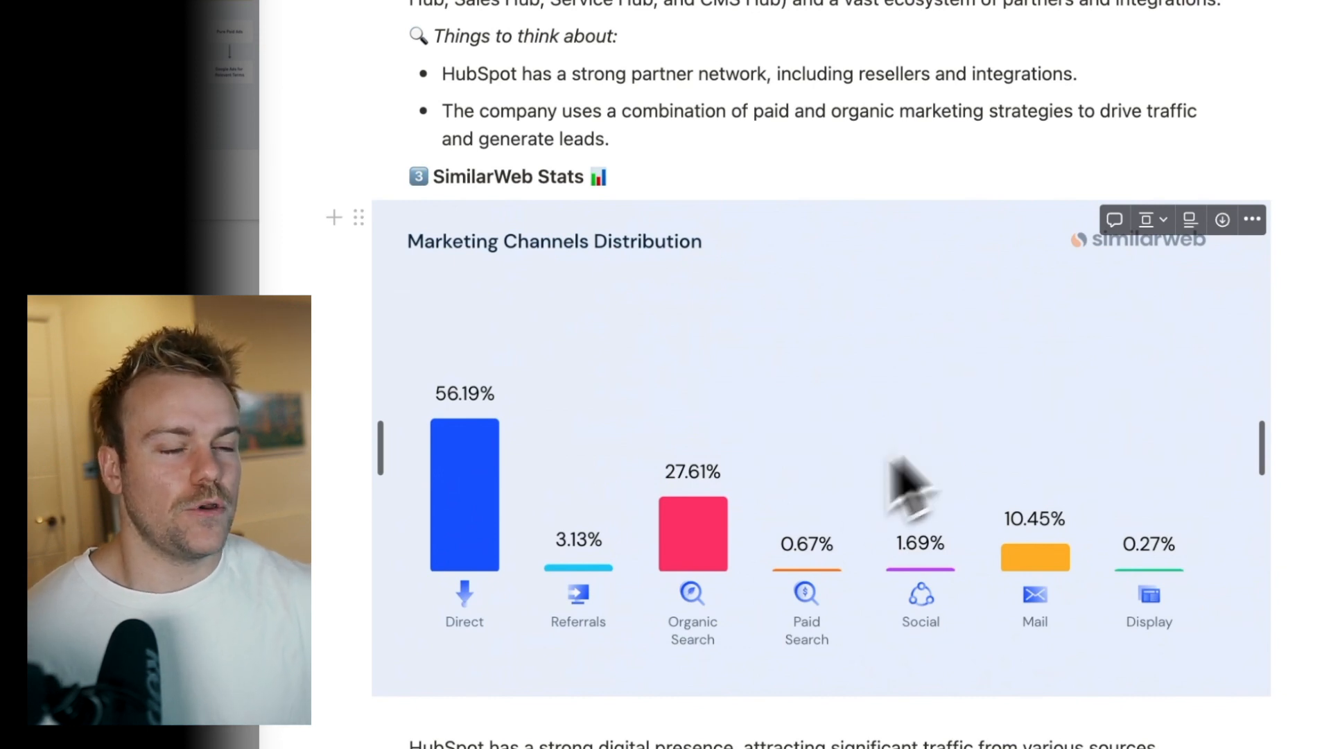
{"action": "scroll", "scroll_direction": "down", "scroll_amount": 3}
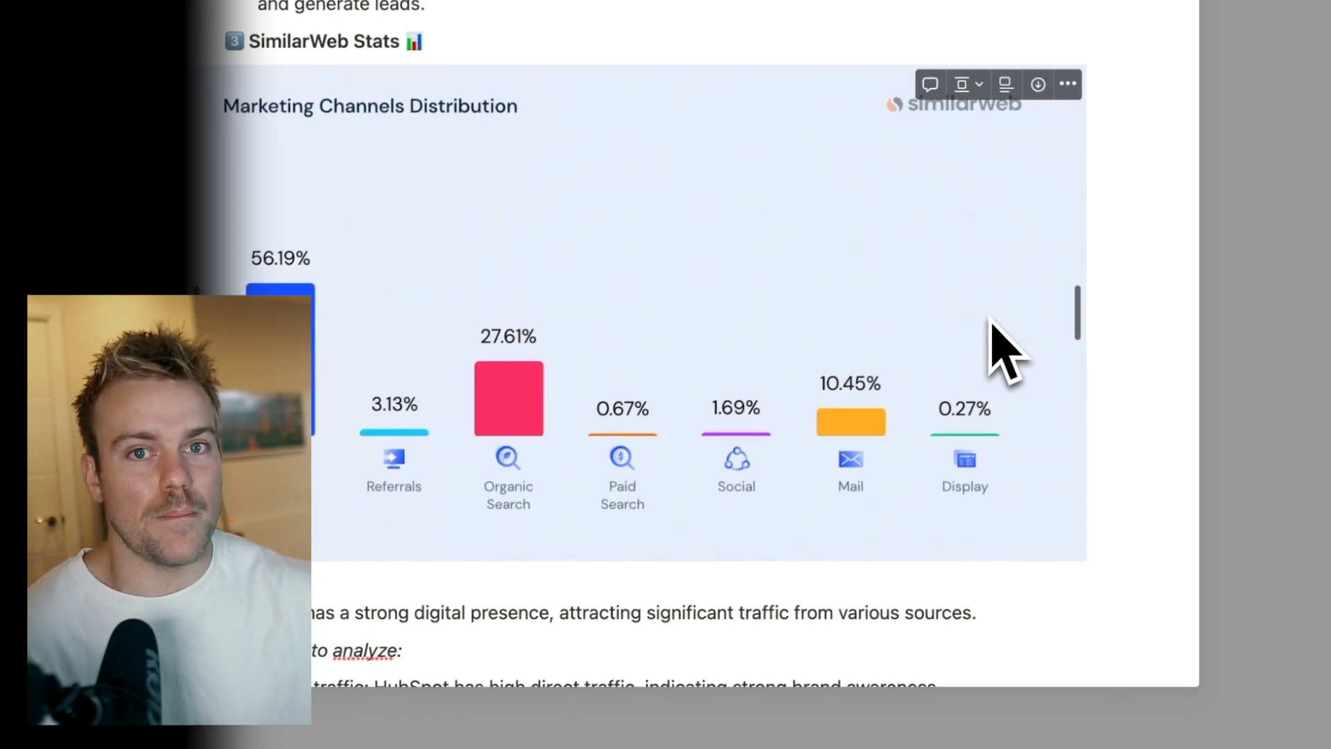
{"action": "mouse_move", "coordinate": [968, 390]}
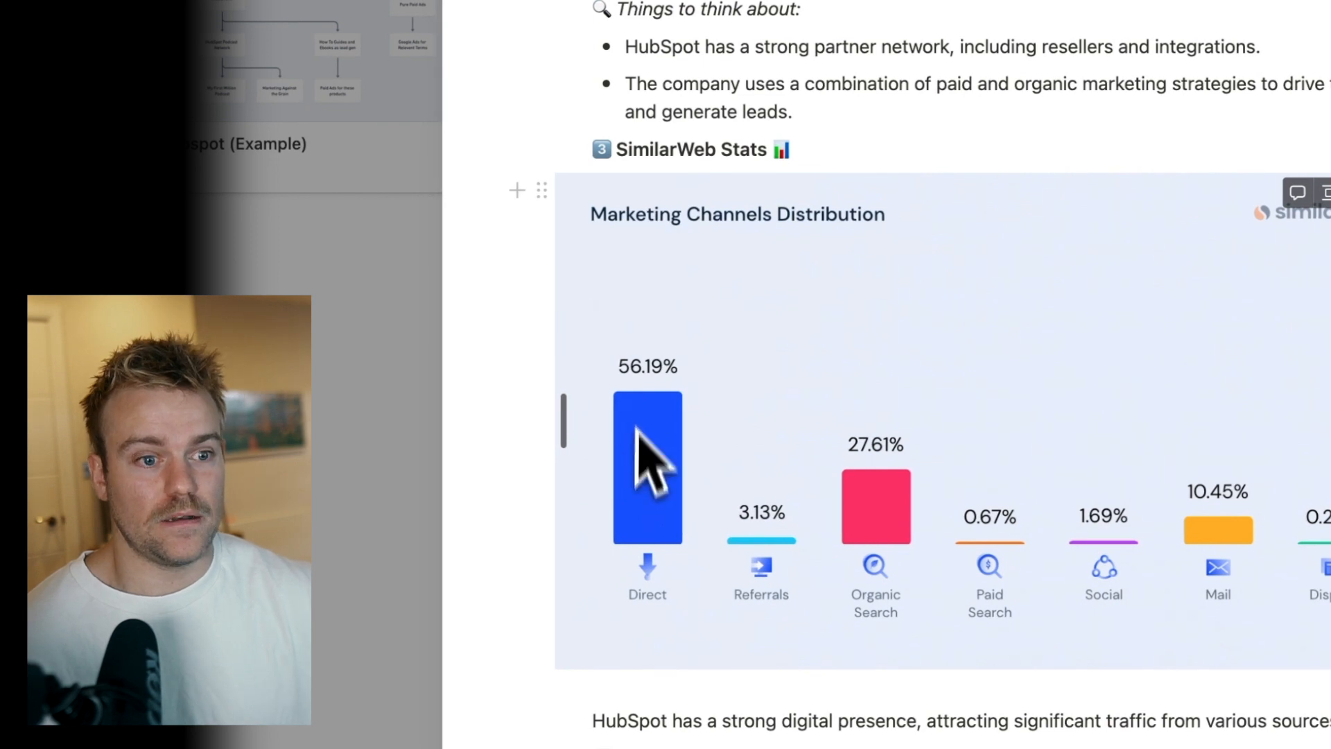
{"action": "mouse_move", "coordinate": [658, 493]}
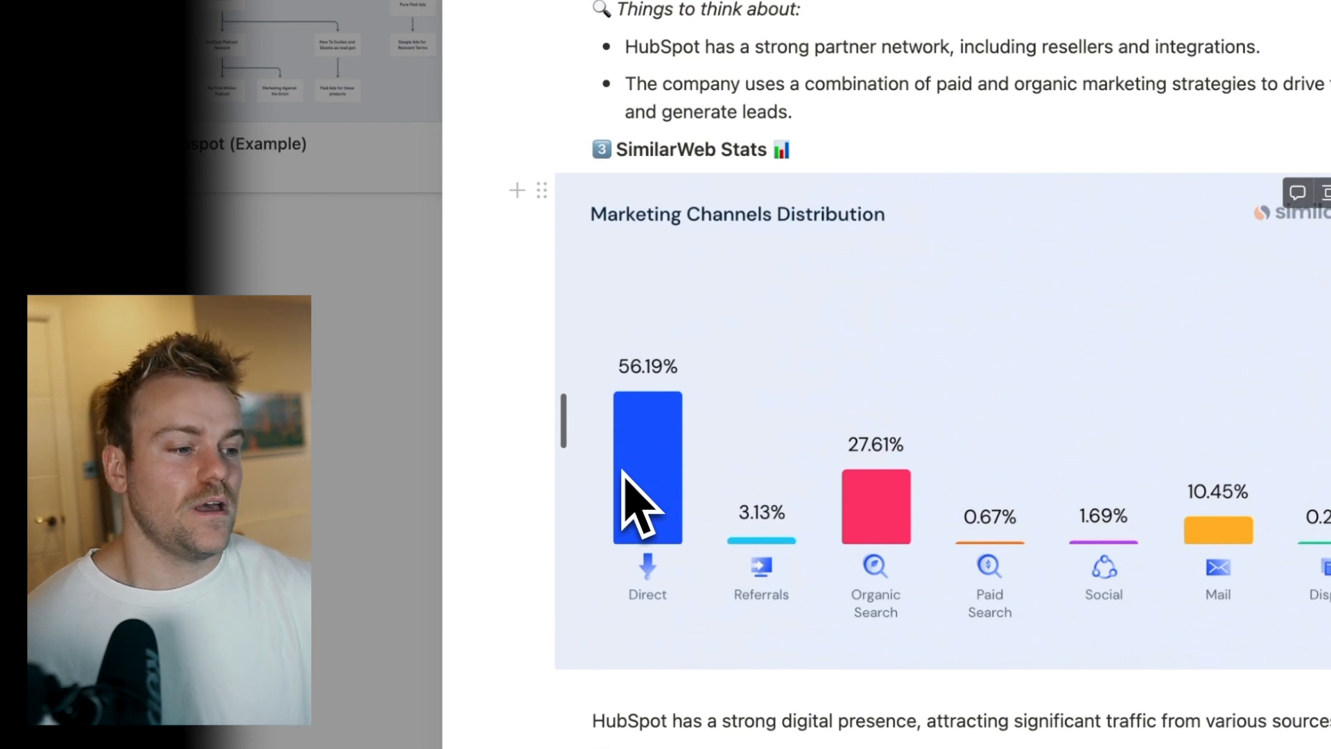
Step: Scroll below the SimilarWeb chart to the traffic notes and Target Audience section
{"action": "scroll", "scroll_direction": "down", "scroll_amount": 3}
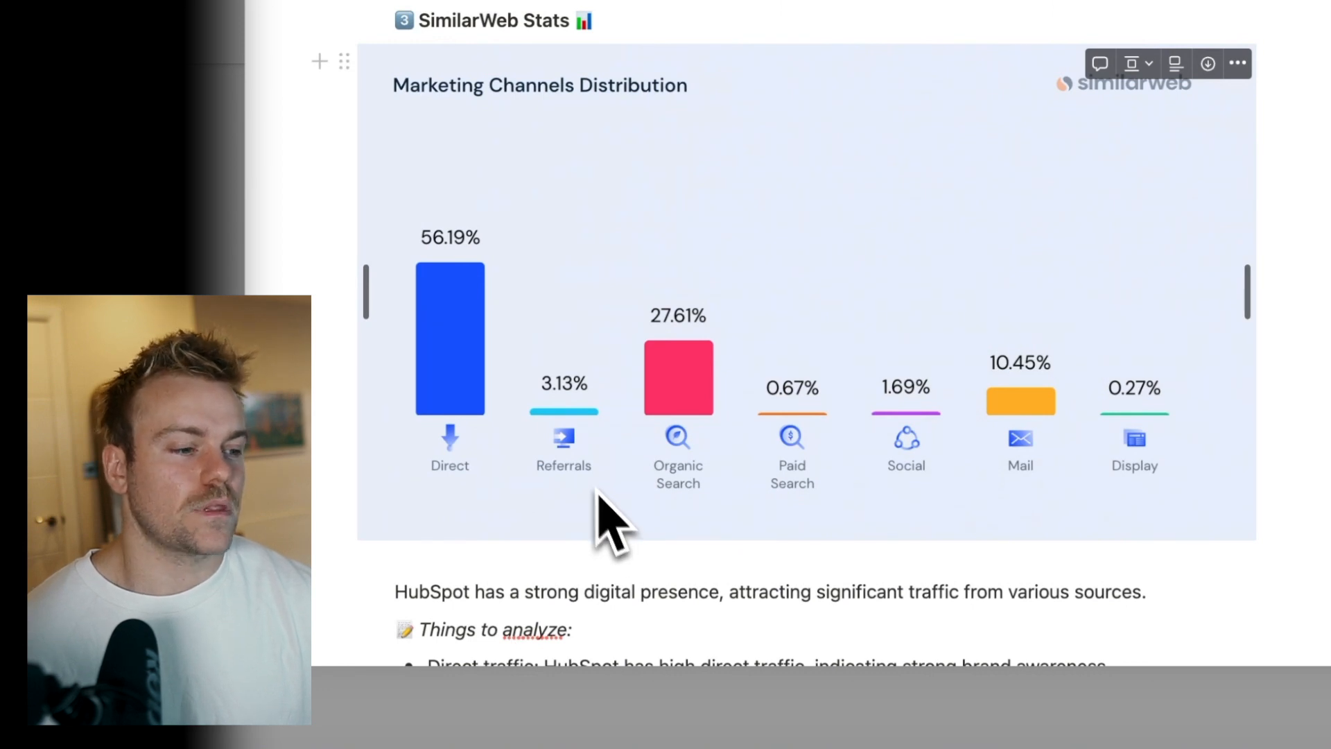
{"action": "mouse_move", "coordinate": [696, 442]}
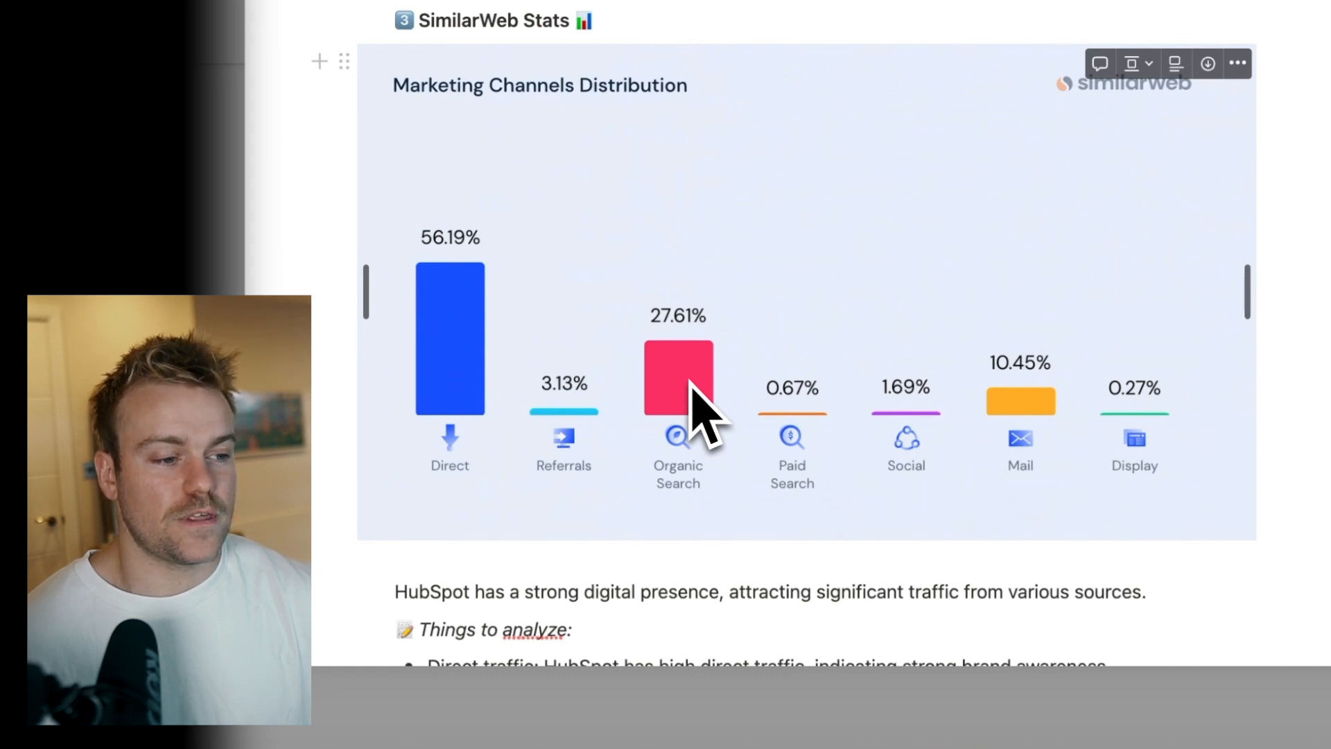
{"action": "mouse_move", "coordinate": [711, 408]}
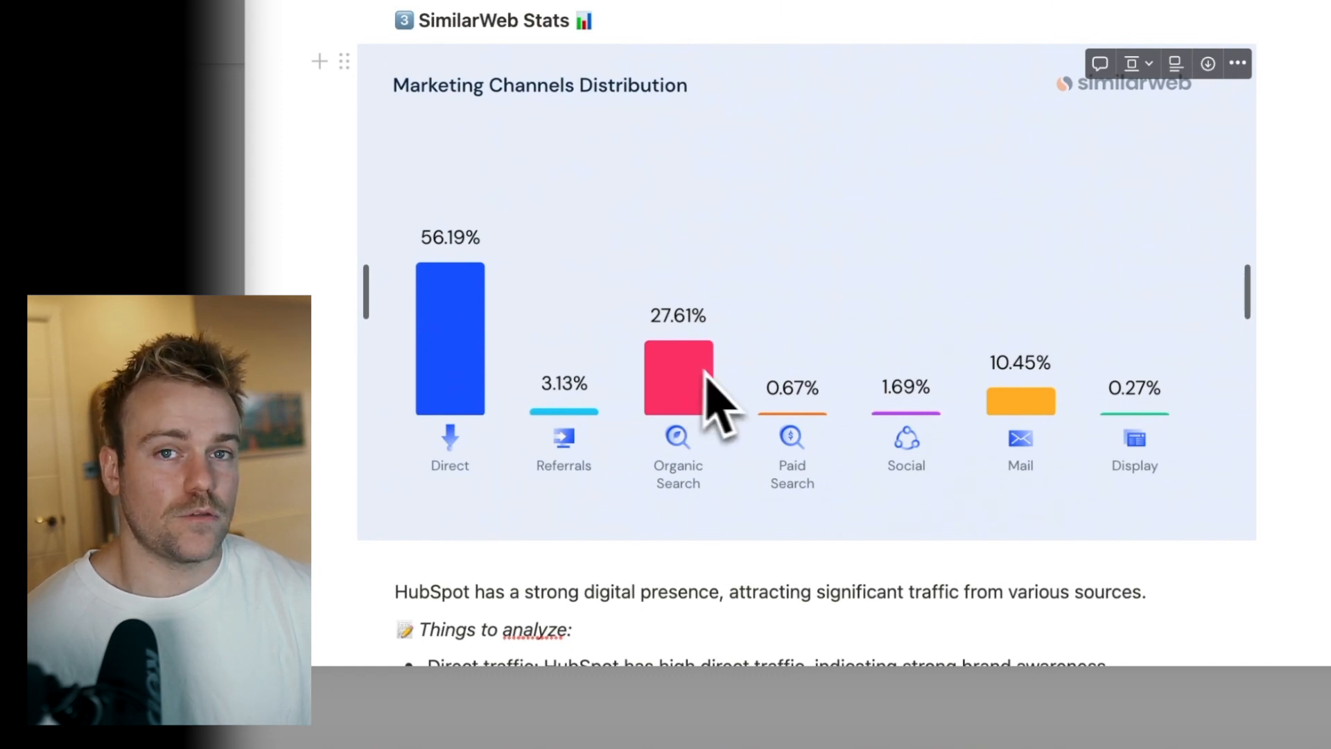
{"action": "mouse_move", "coordinate": [739, 458]}
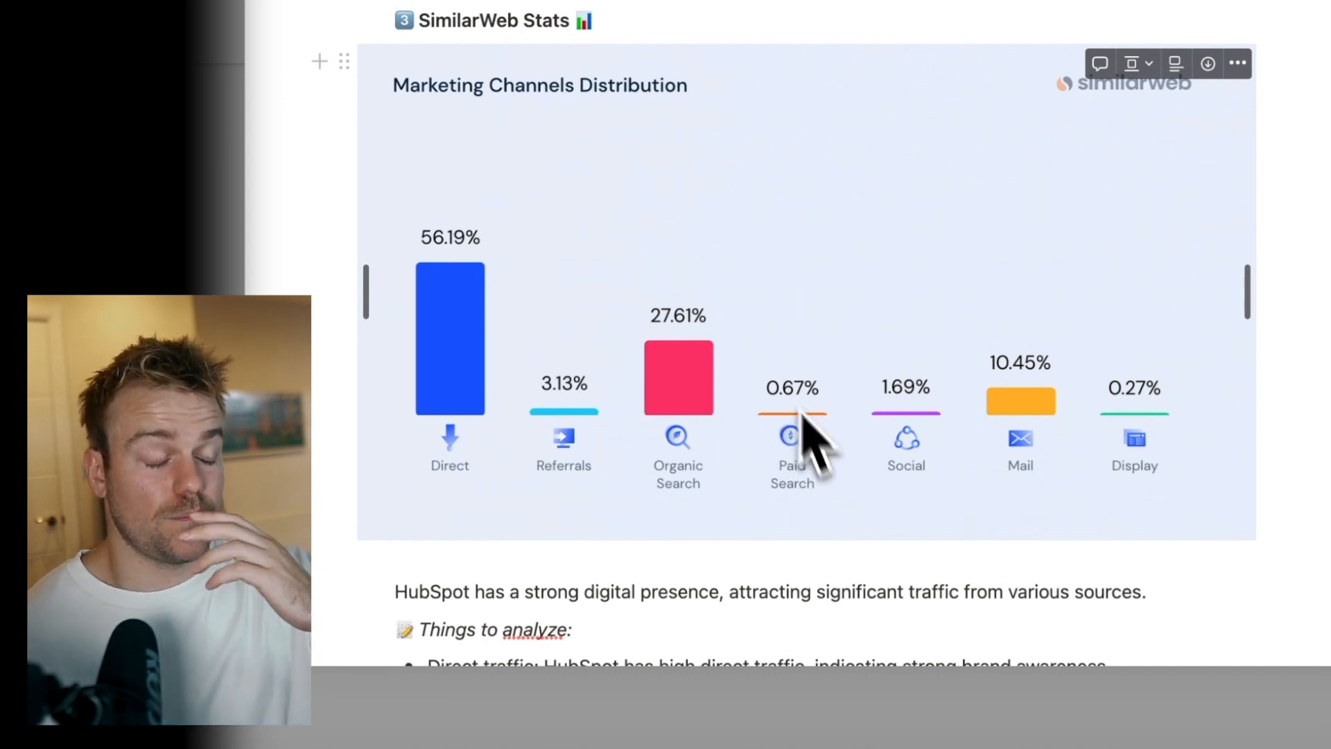
{"action": "mouse_move", "coordinate": [815, 476]}
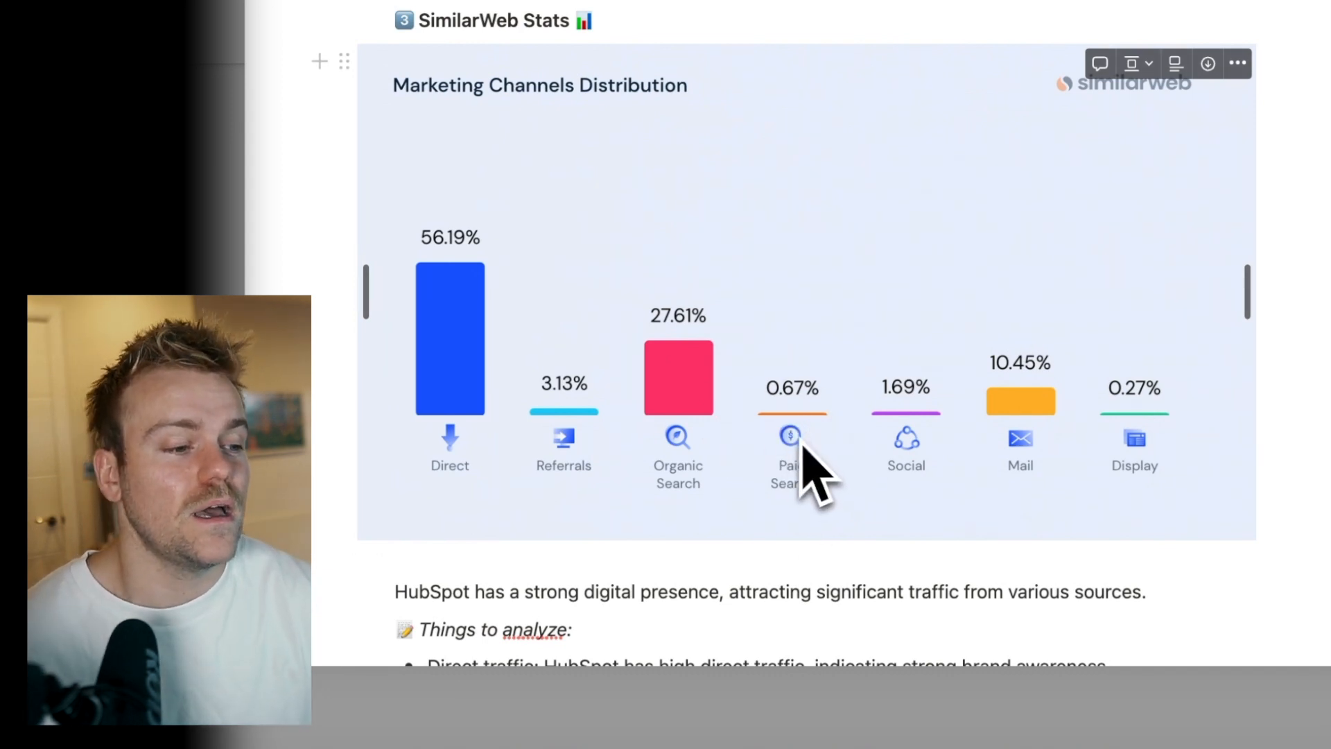
{"action": "mouse_move", "coordinate": [820, 458]}
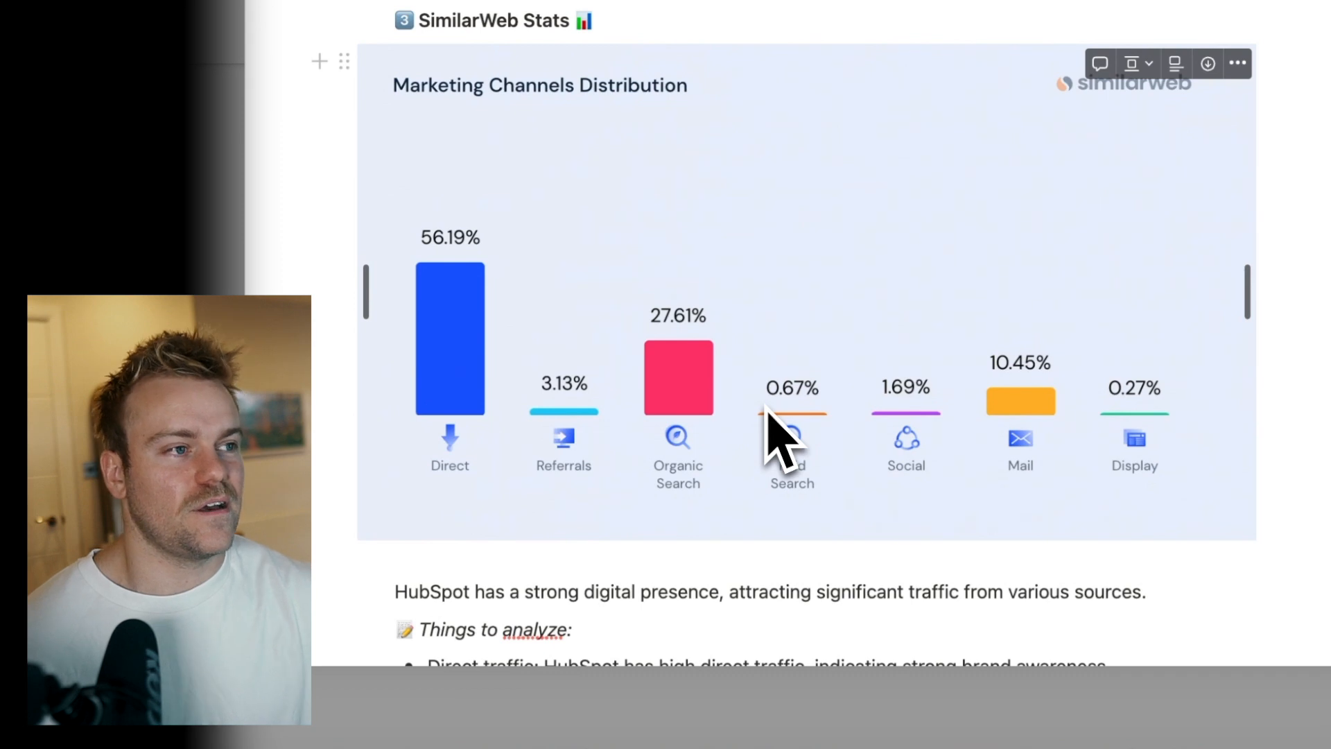
{"action": "mouse_move", "coordinate": [802, 450]}
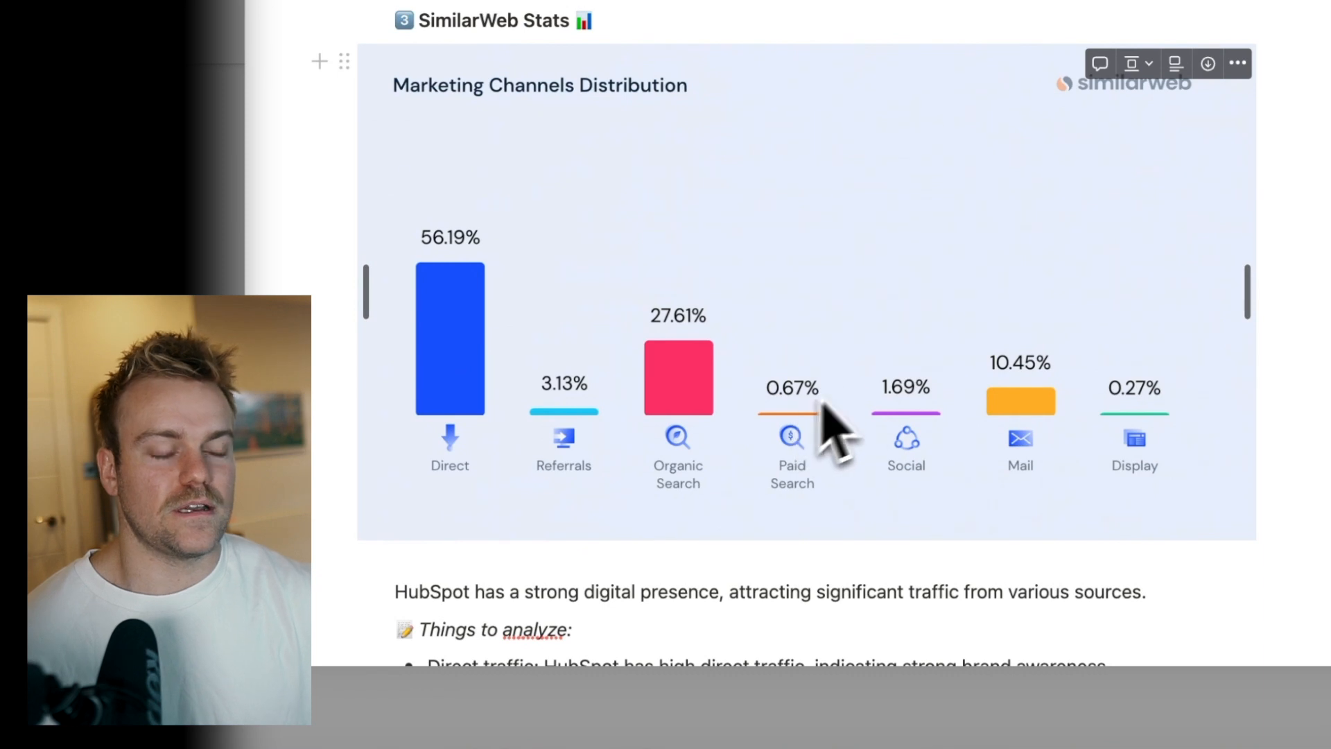
{"action": "mouse_move", "coordinate": [960, 433]}
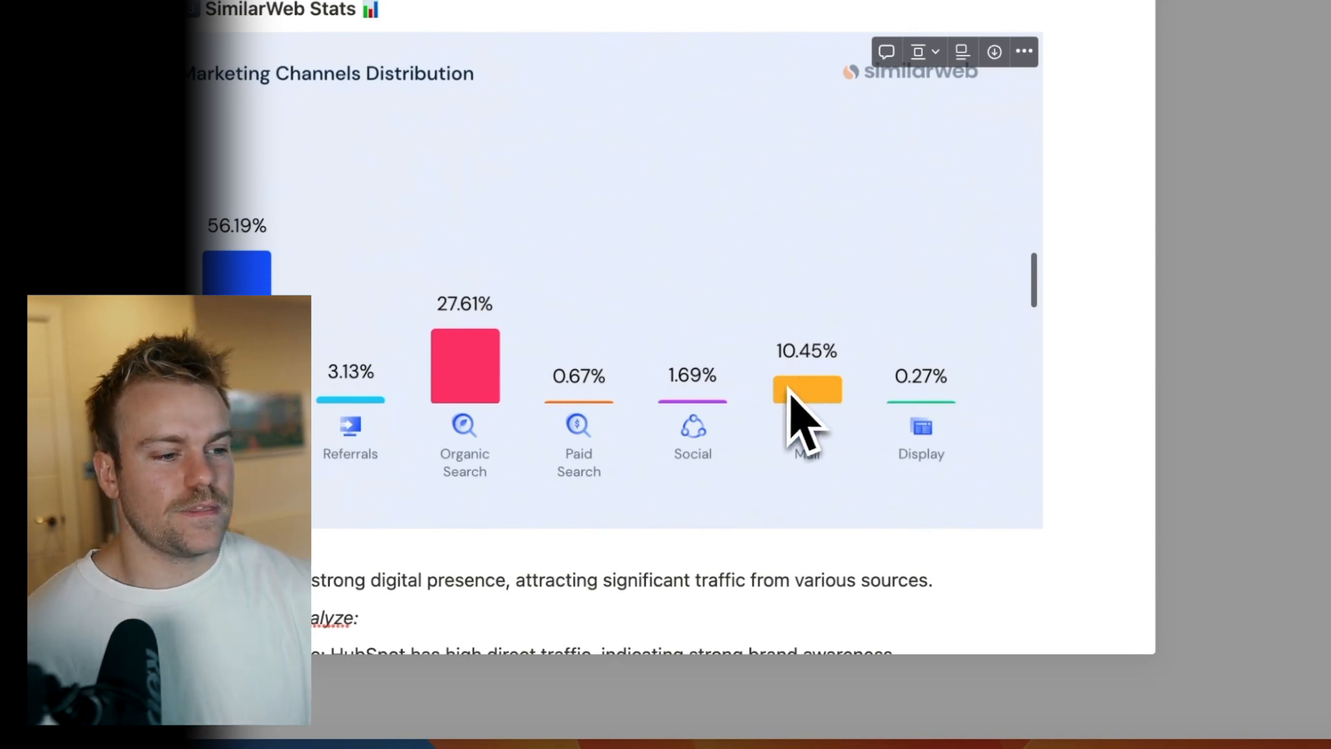
{"action": "mouse_move", "coordinate": [922, 416]}
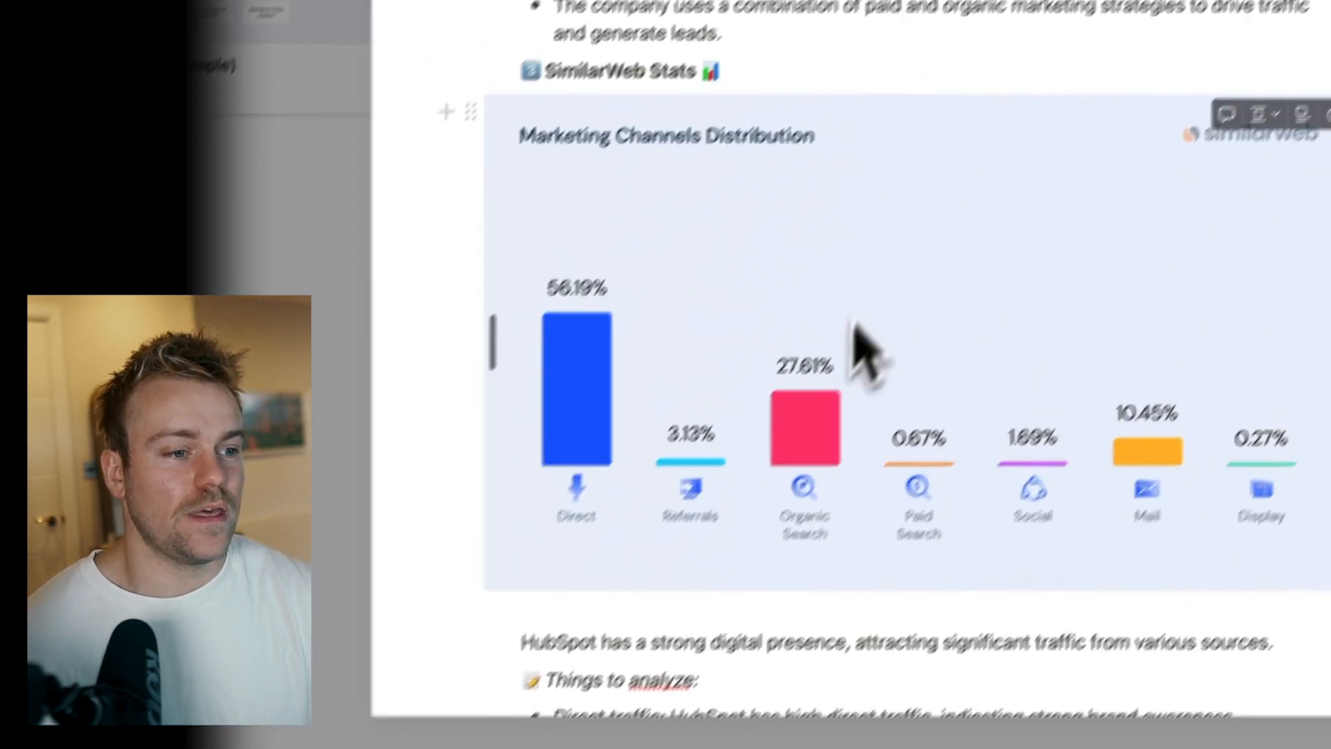
{"action": "scroll", "scroll_direction": "down", "scroll_amount": 3}
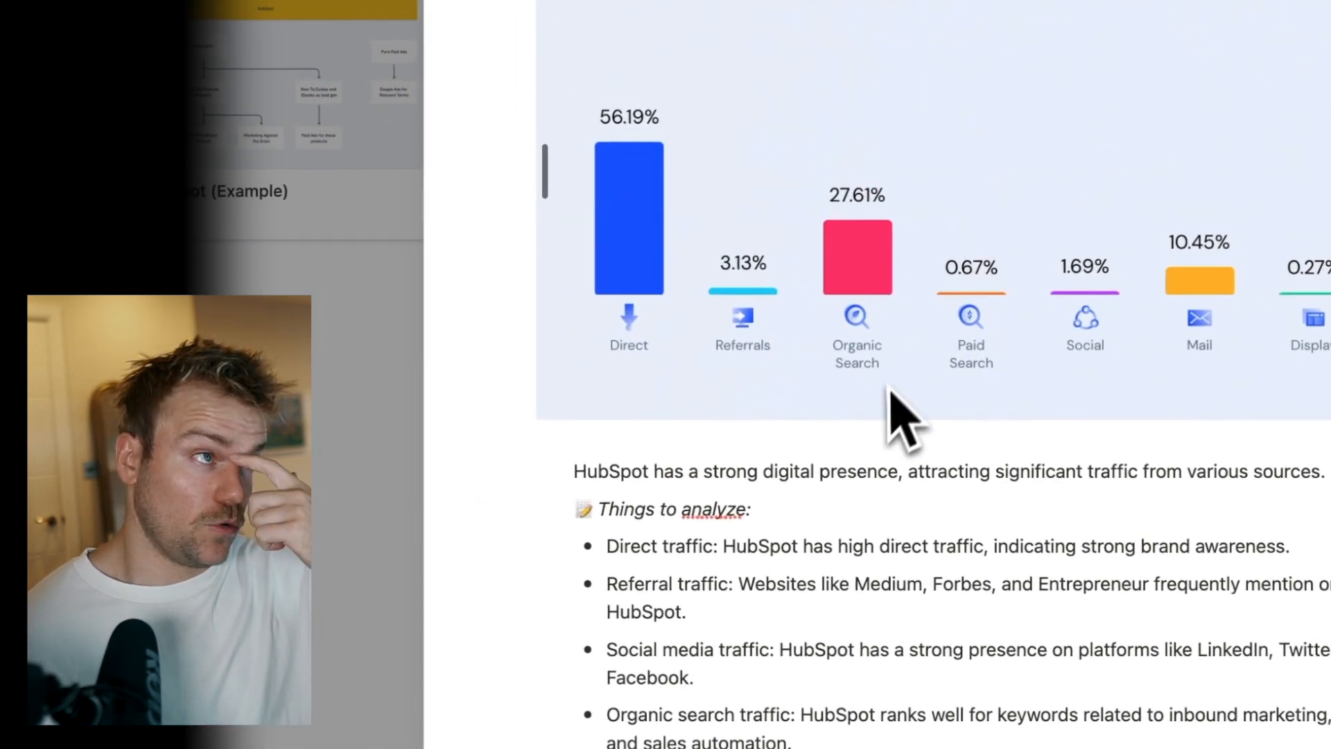
{"action": "scroll", "scroll_direction": "down", "scroll_amount": 3}
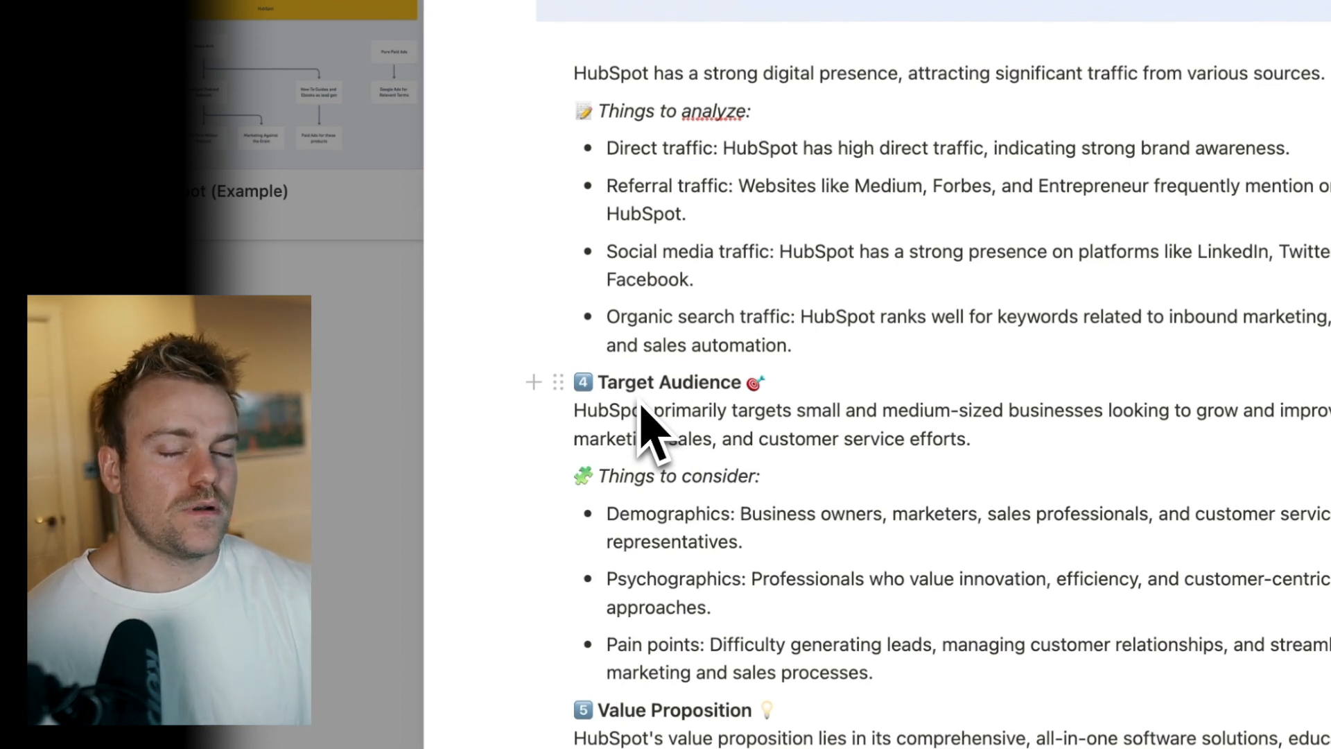
Step: Scroll past Target Audience to Value Proposition and the Marketing Channels screenshot
{"action": "scroll", "scroll_direction": "down", "scroll_amount": 3}
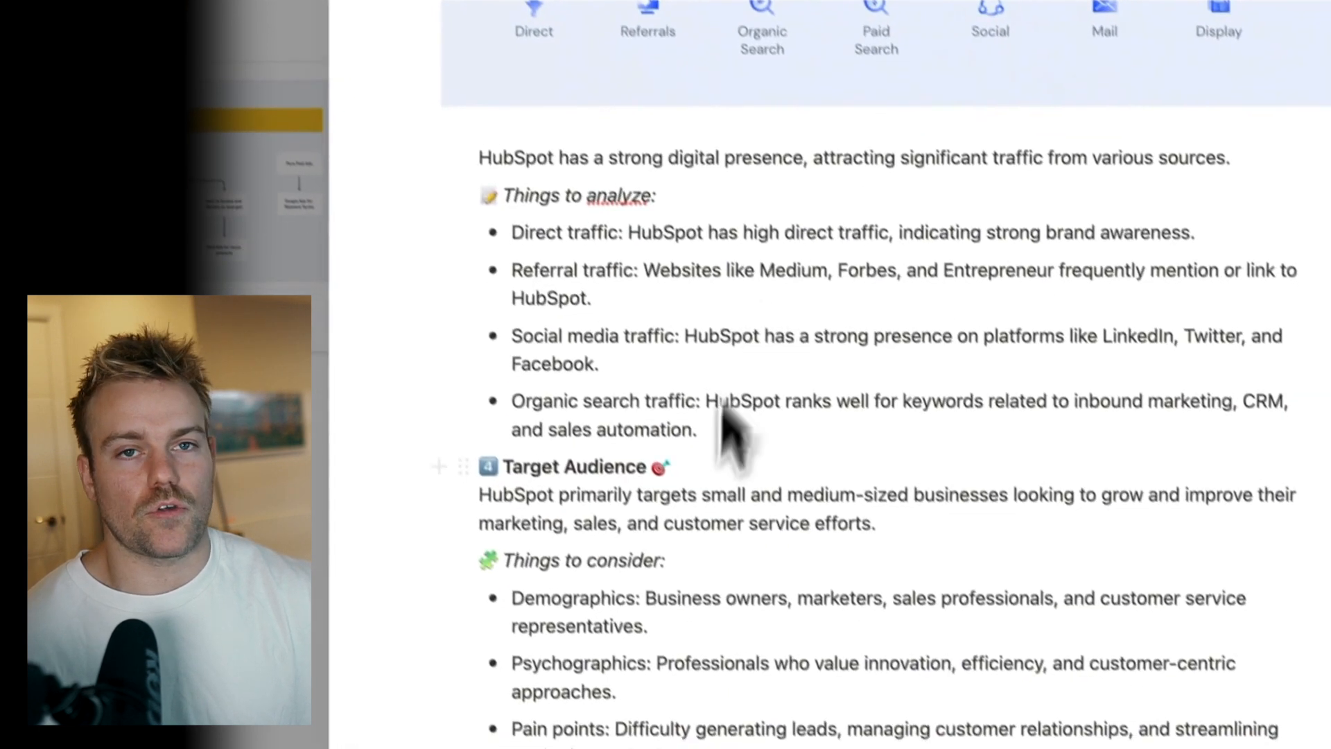
{"action": "scroll", "scroll_direction": "down", "scroll_amount": 3}
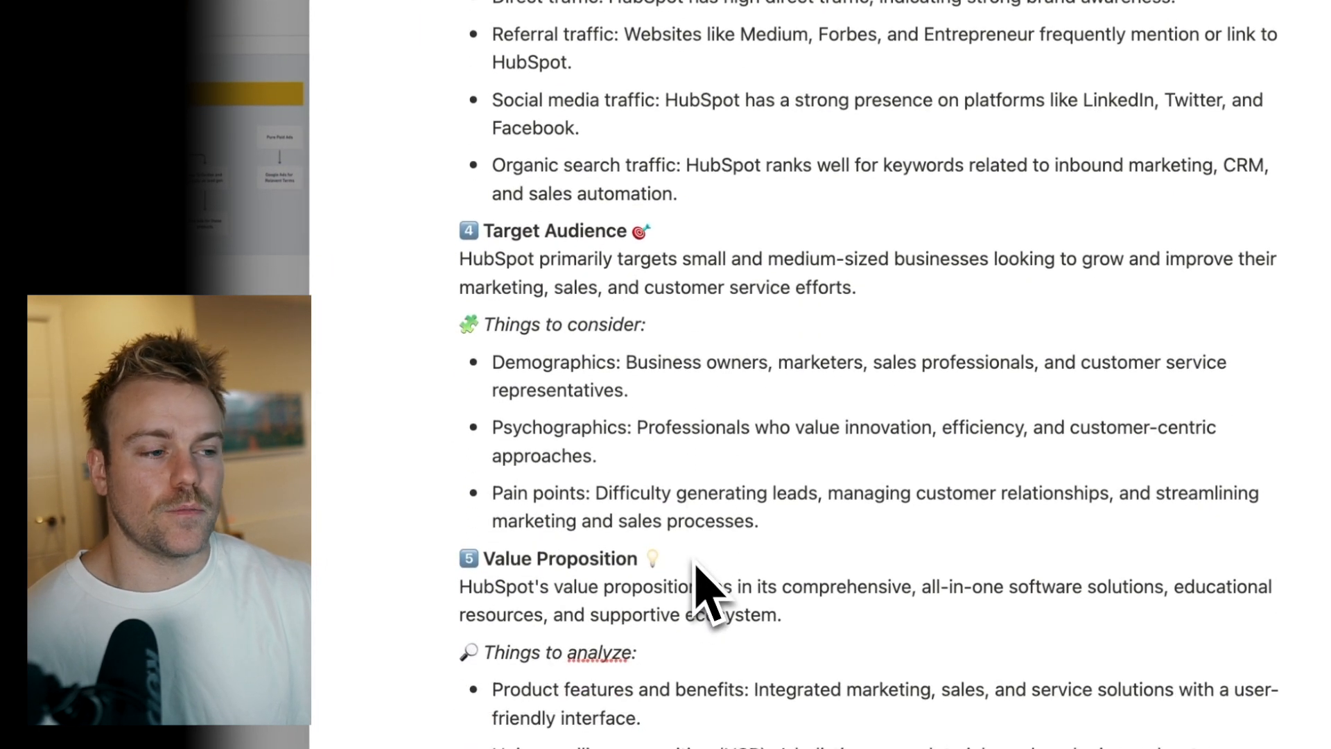
{"action": "scroll", "scroll_direction": "down", "scroll_amount": 3}
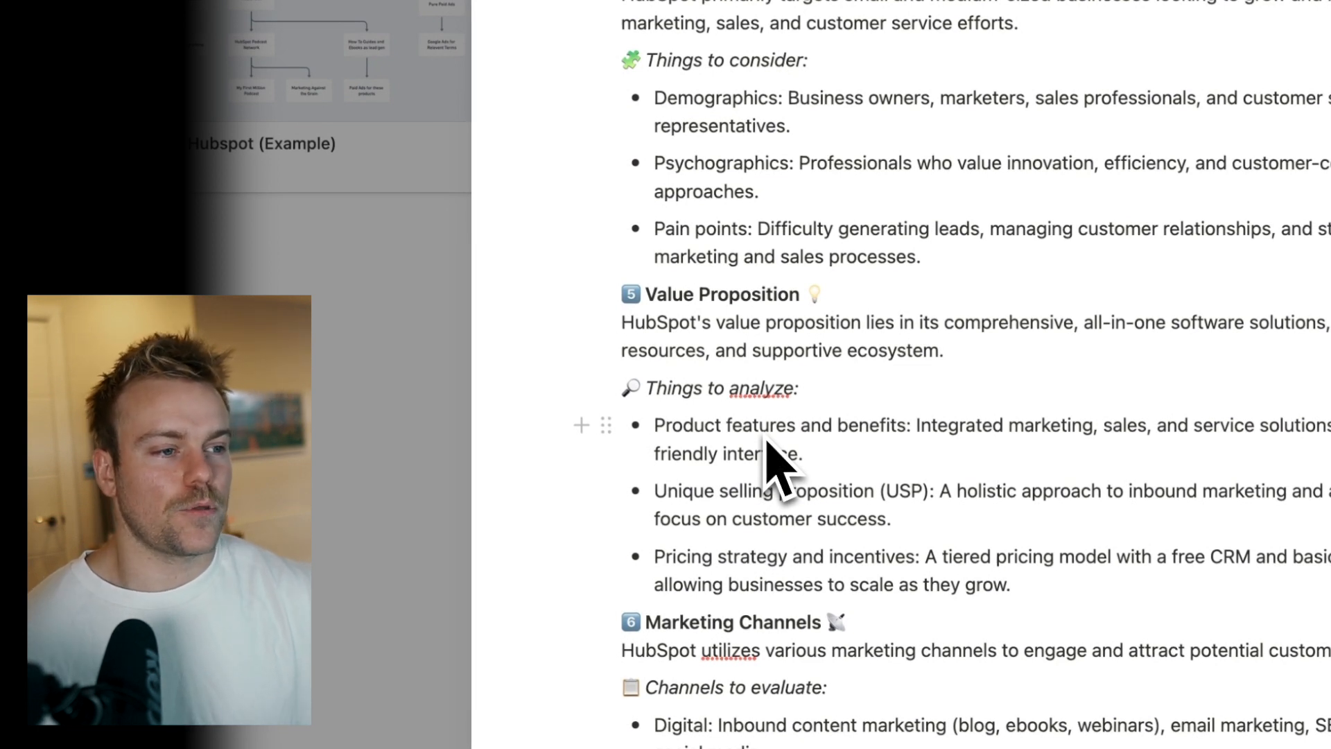
{"action": "scroll", "scroll_direction": "down", "scroll_amount": 3}
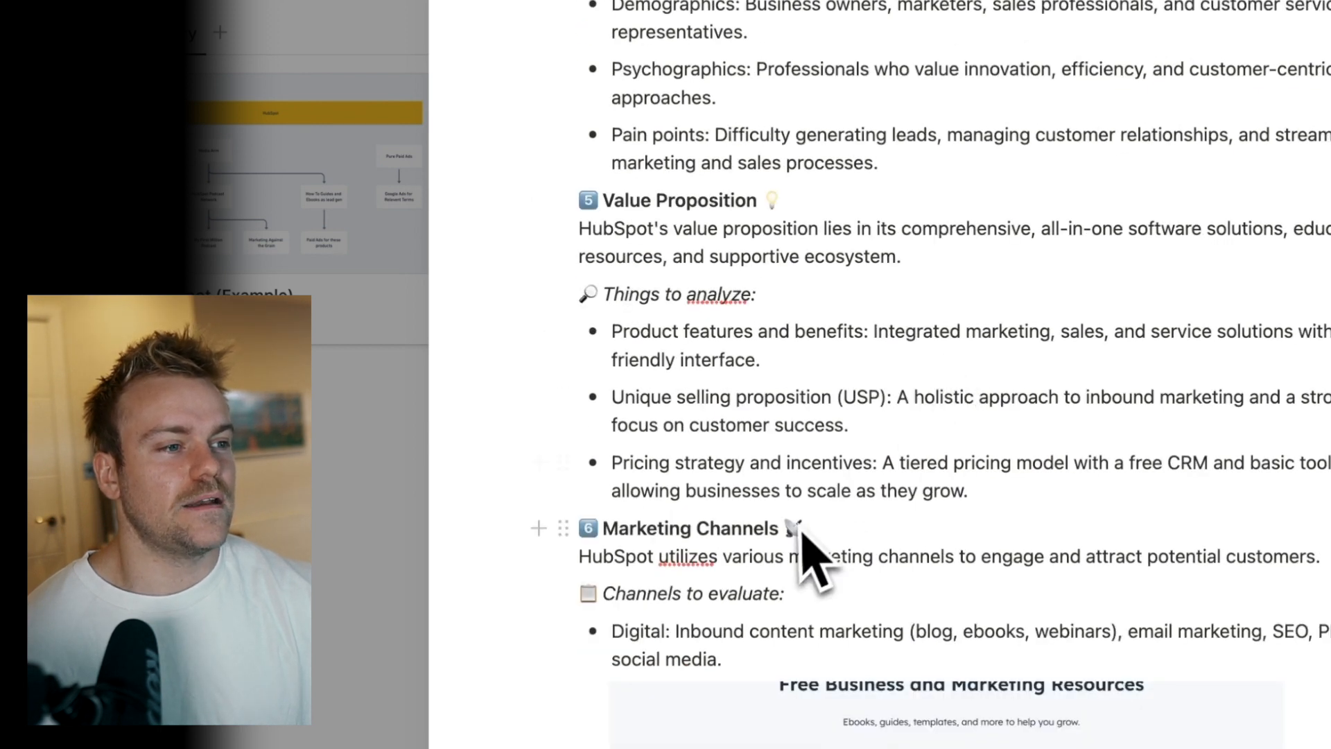
{"action": "scroll", "scroll_direction": "down", "scroll_amount": 3}
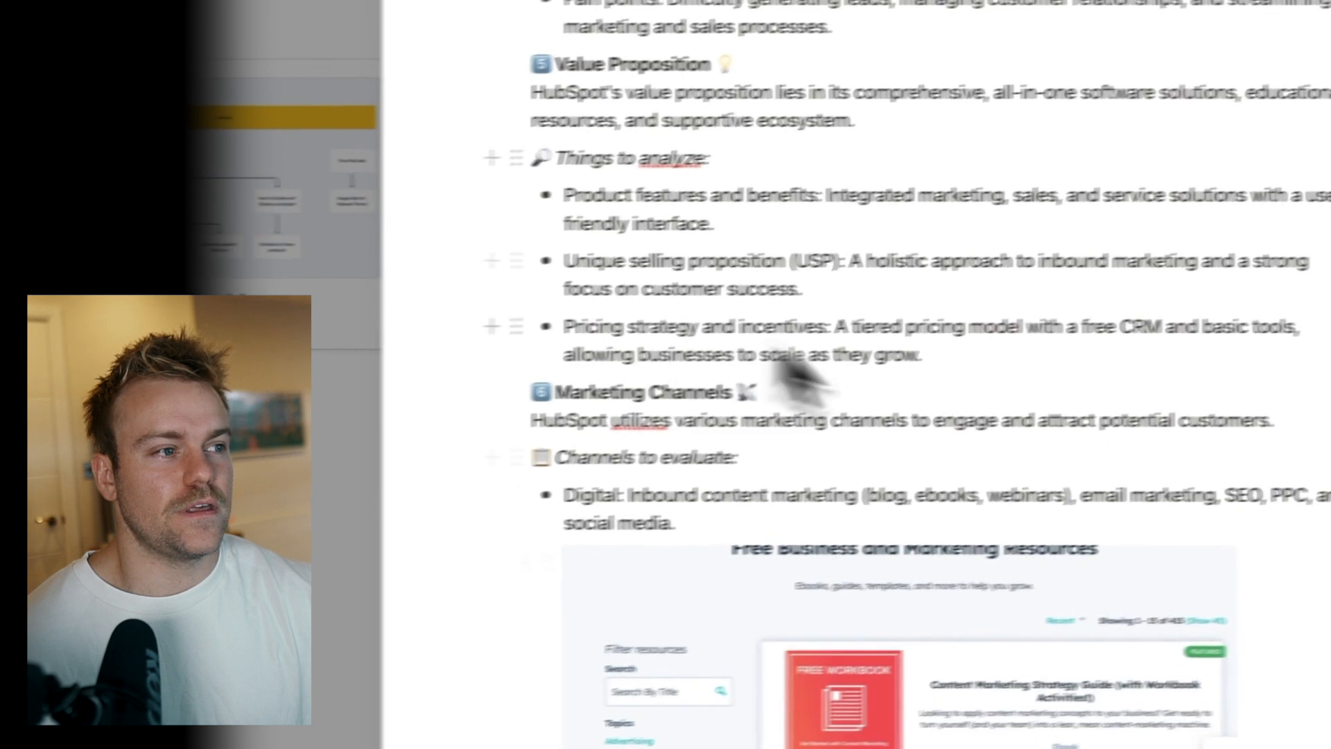
Step: Scroll to the hierarchy diagram, partner-network notes and SimilarWeb Stats heading
{"action": "scroll", "scroll_direction": "down", "scroll_amount": 3}
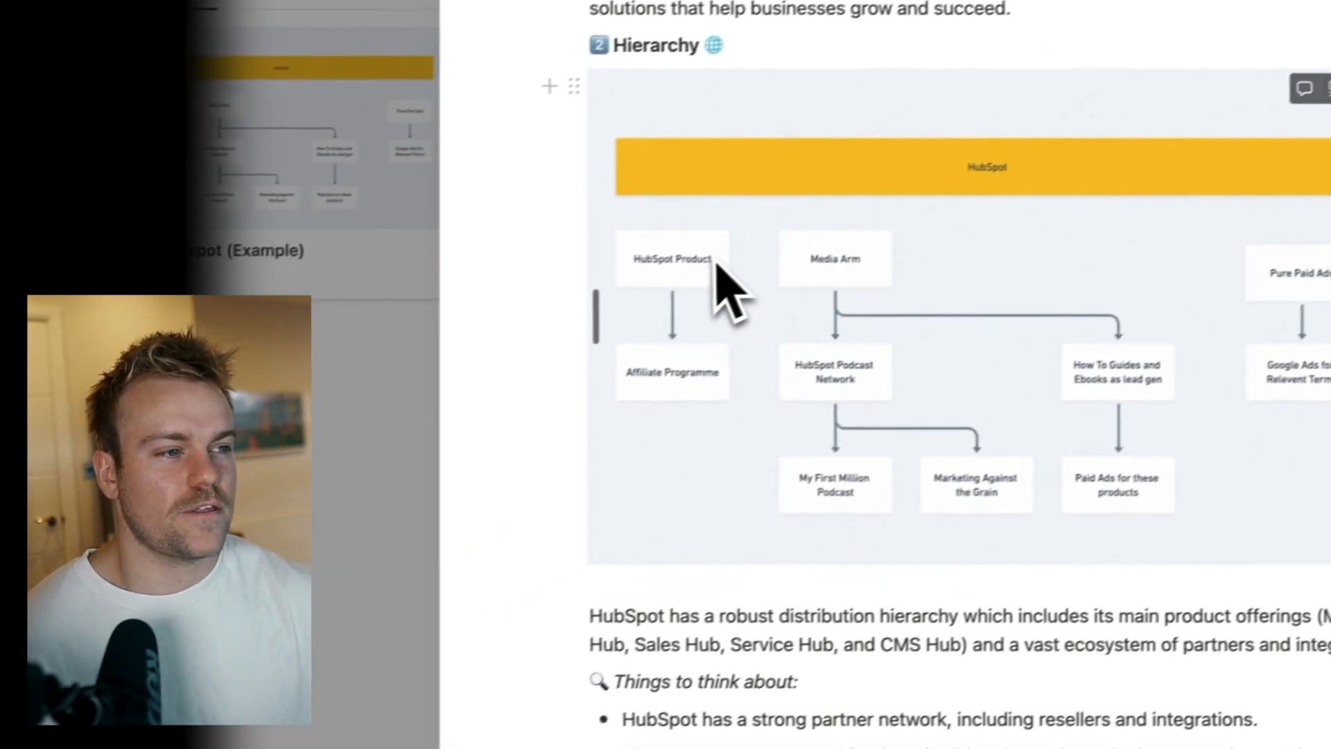
{"action": "scroll", "scroll_direction": "down", "scroll_amount": 3}
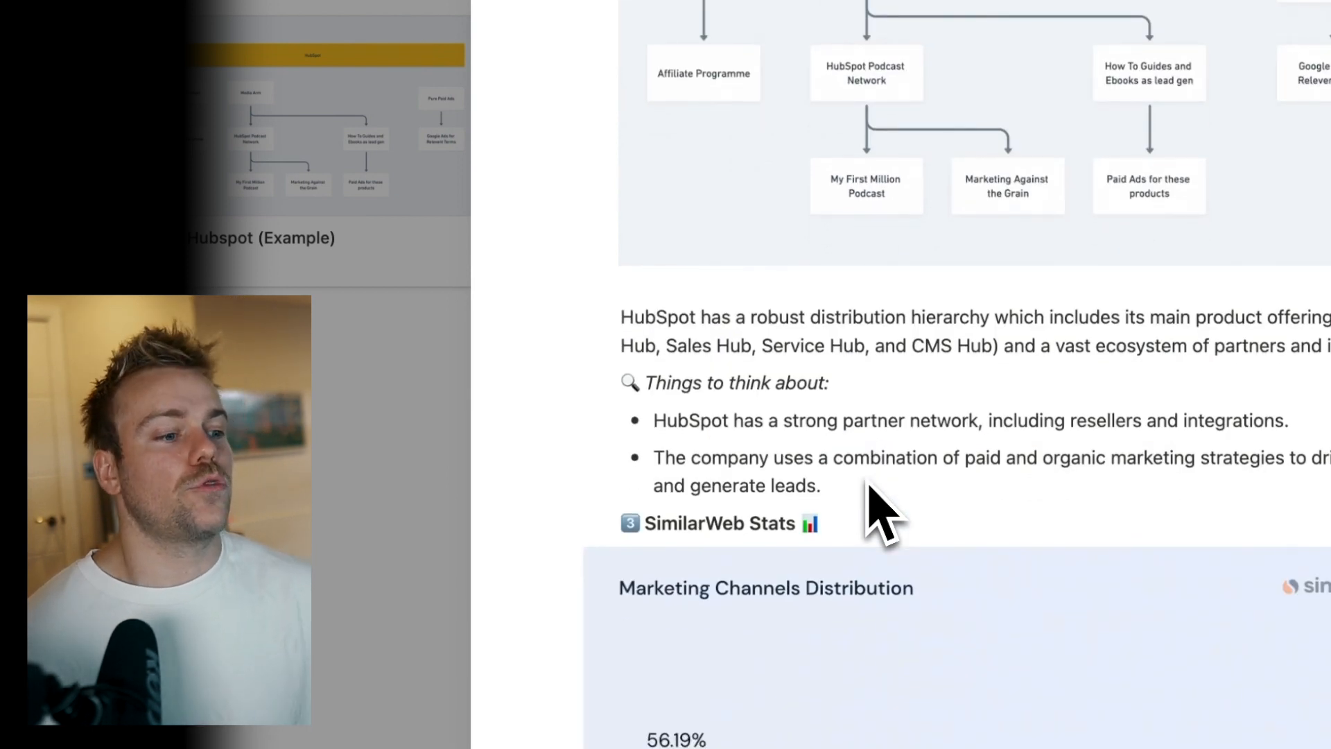
Step: Scroll through offline and partnership channels and Sales Strategy back to the Hierarchy diagram
{"action": "scroll", "scroll_direction": "down", "scroll_amount": 3}
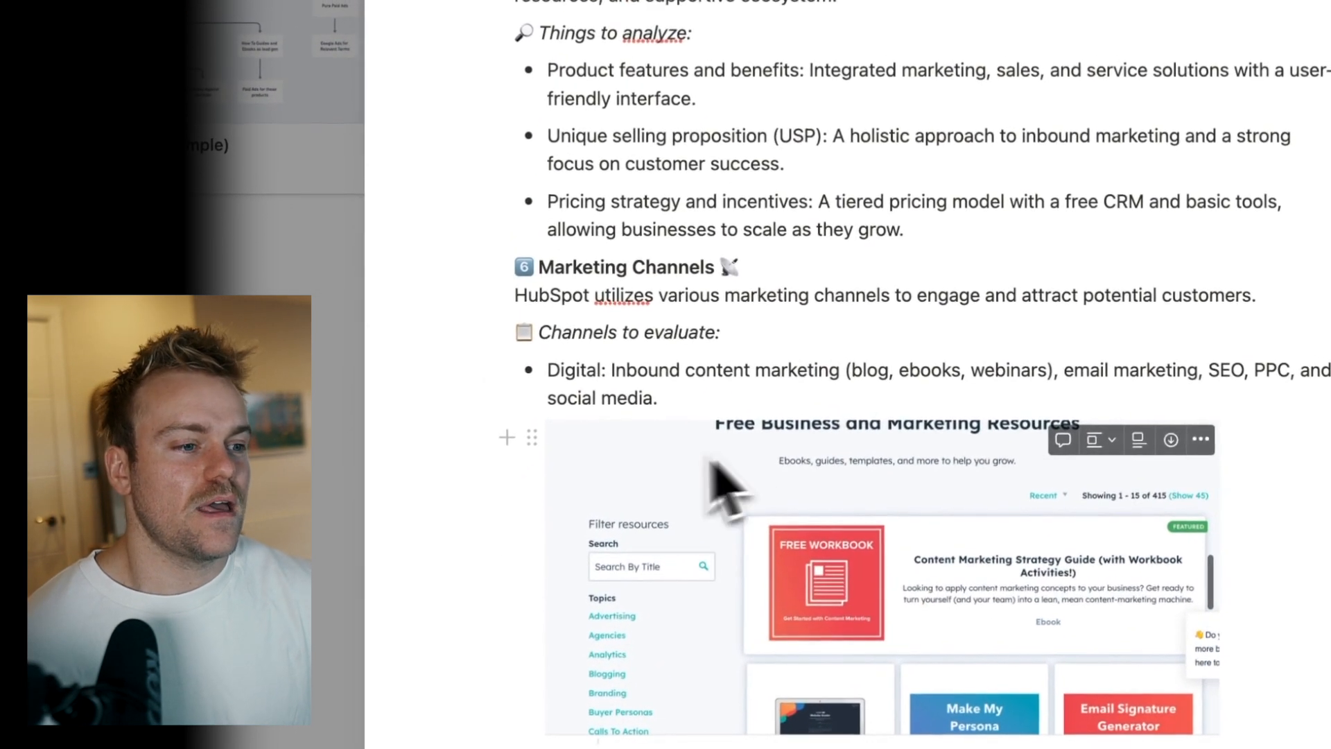
{"action": "scroll", "scroll_direction": "down", "scroll_amount": 3}
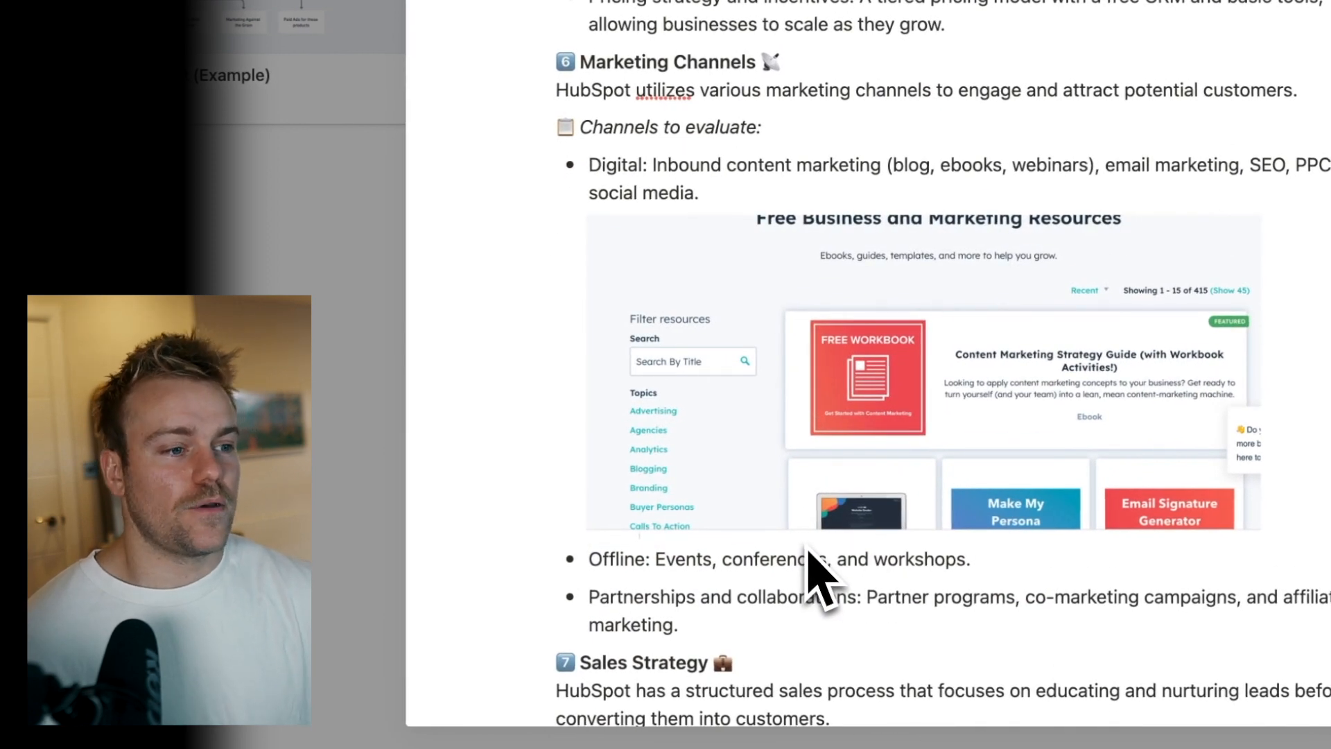
{"action": "scroll", "scroll_direction": "down", "scroll_amount": 3}
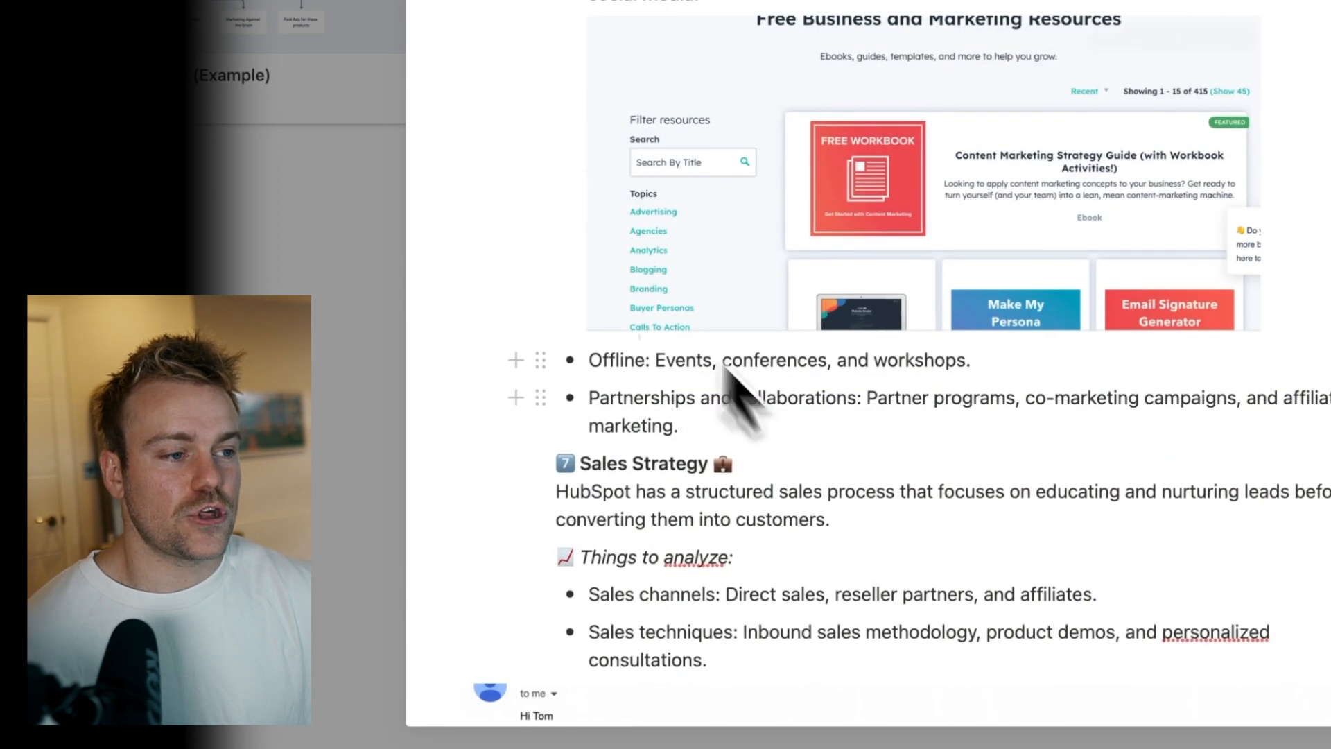
{"action": "scroll", "scroll_direction": "down", "scroll_amount": 3}
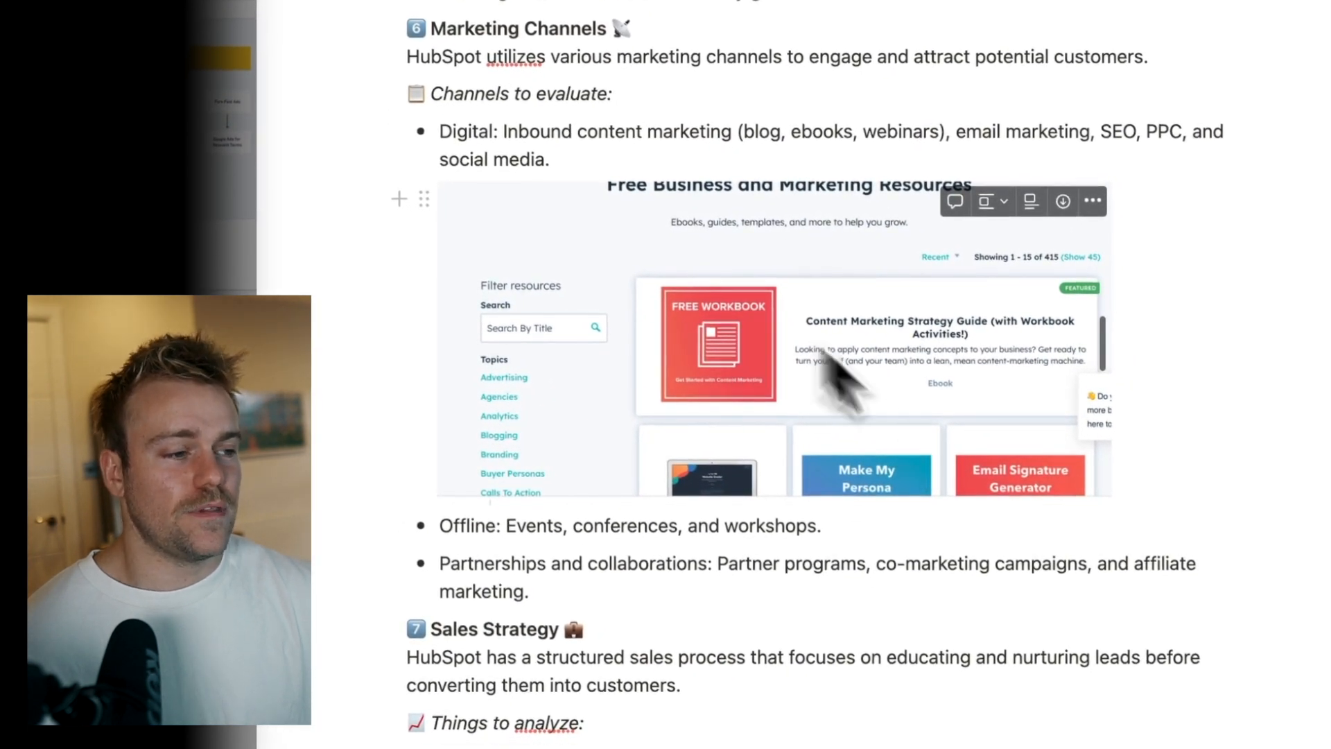
{"action": "scroll", "scroll_direction": "down", "scroll_amount": 3}
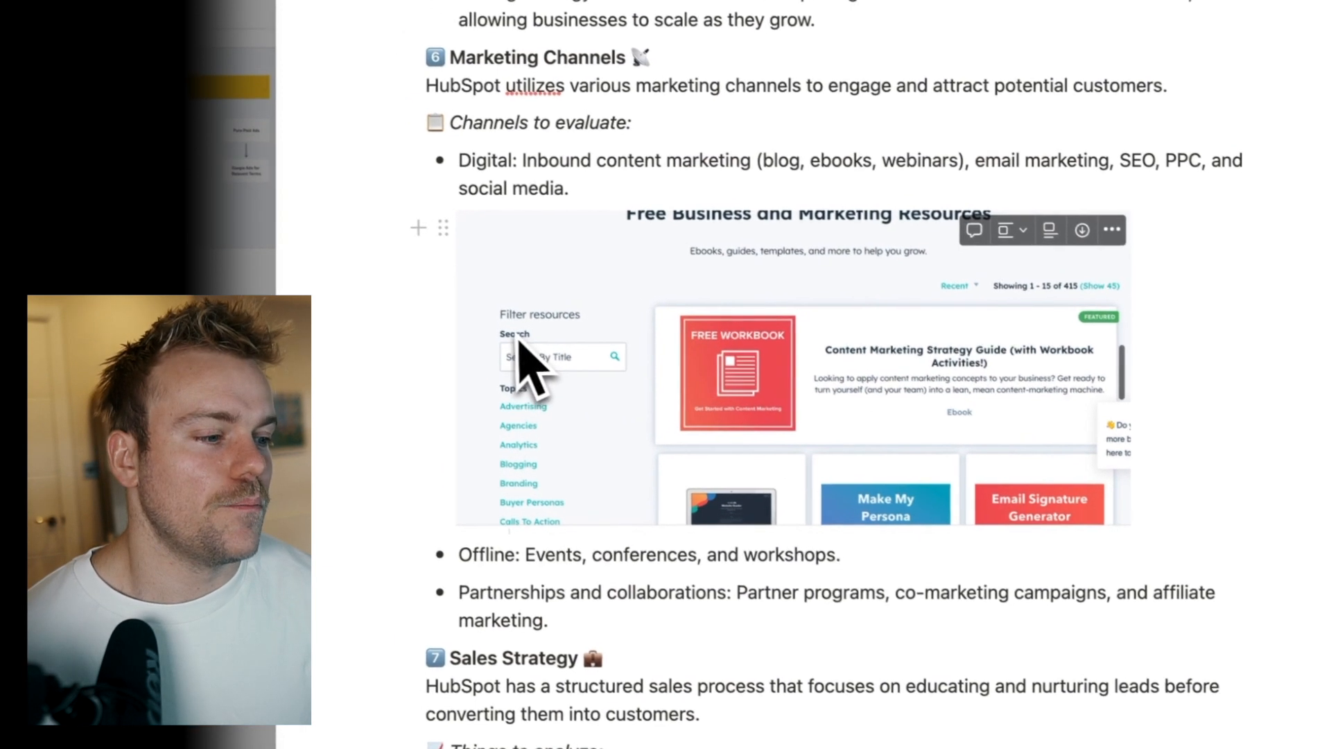
{"action": "scroll", "scroll_direction": "down", "scroll_amount": 3}
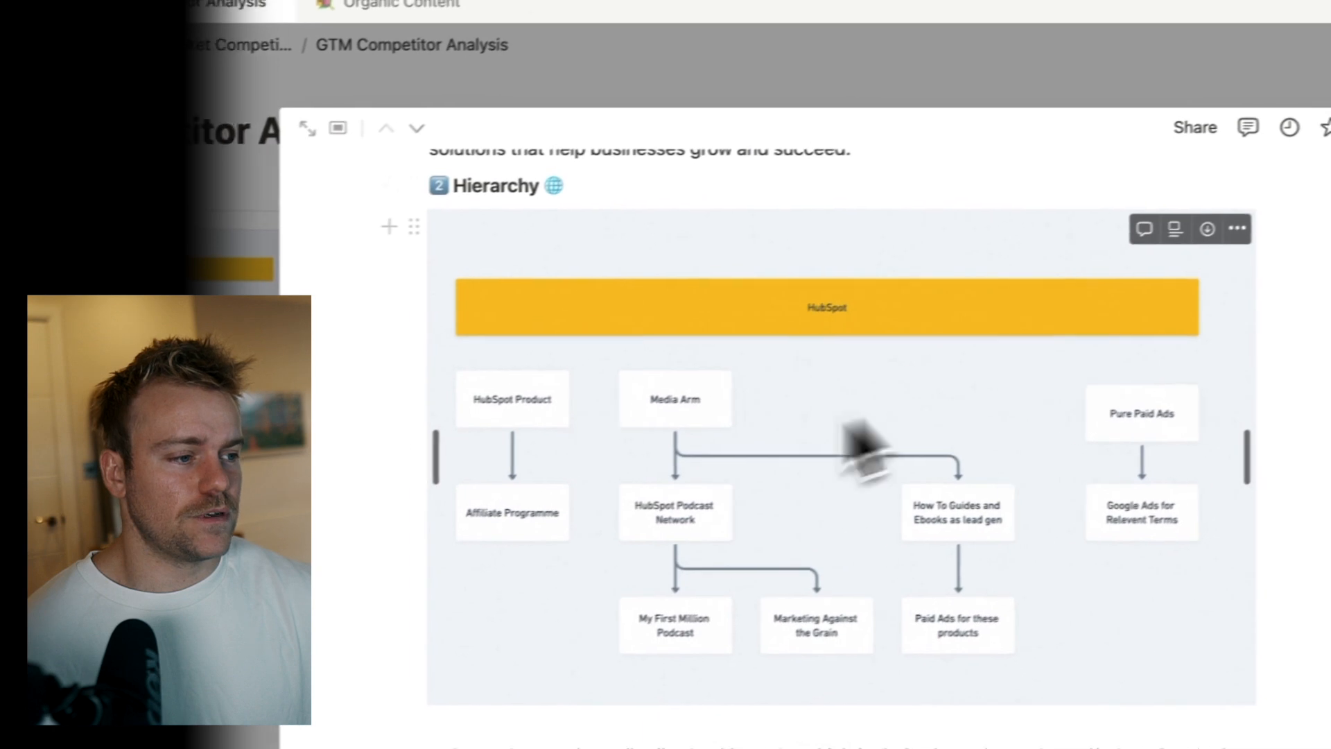
Step: Scroll to Sales Strategy and the embedded HubSpot for Startups outreach email
{"action": "scroll", "scroll_direction": "down", "scroll_amount": 3}
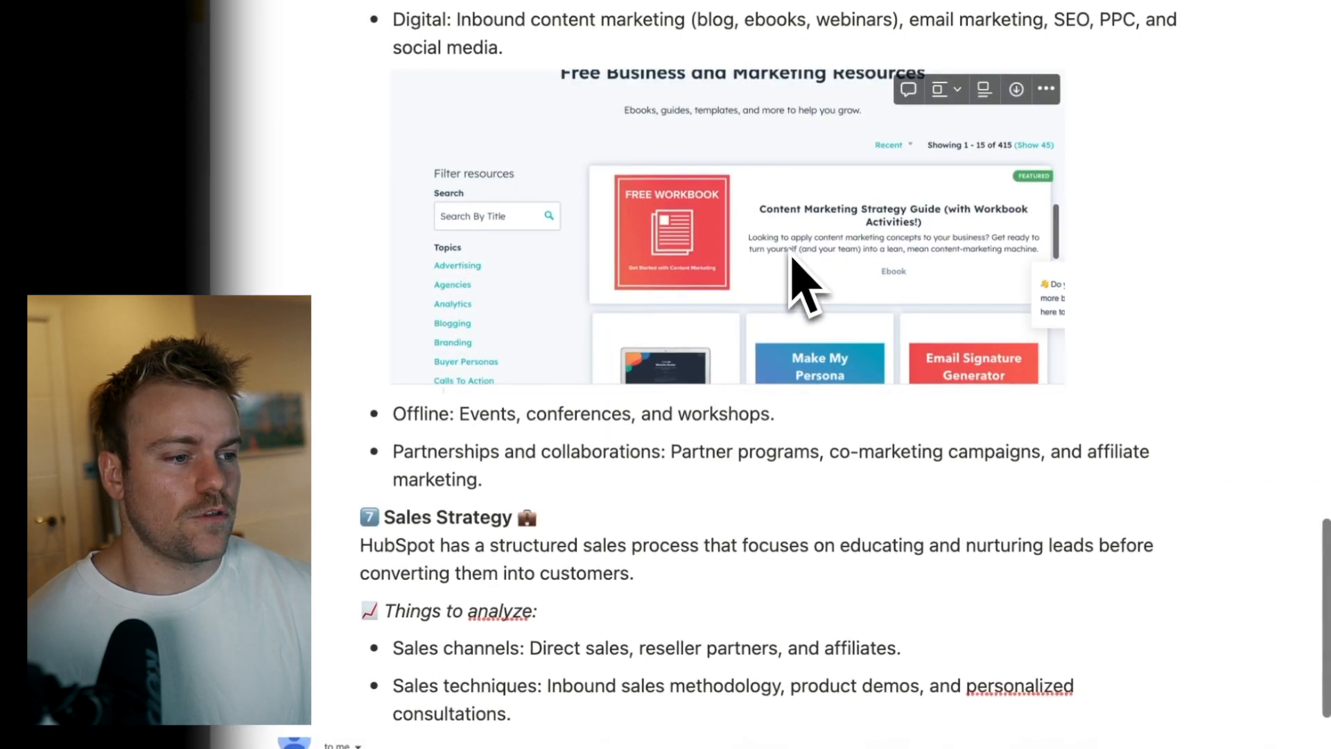
{"action": "scroll", "scroll_direction": "down", "scroll_amount": 3}
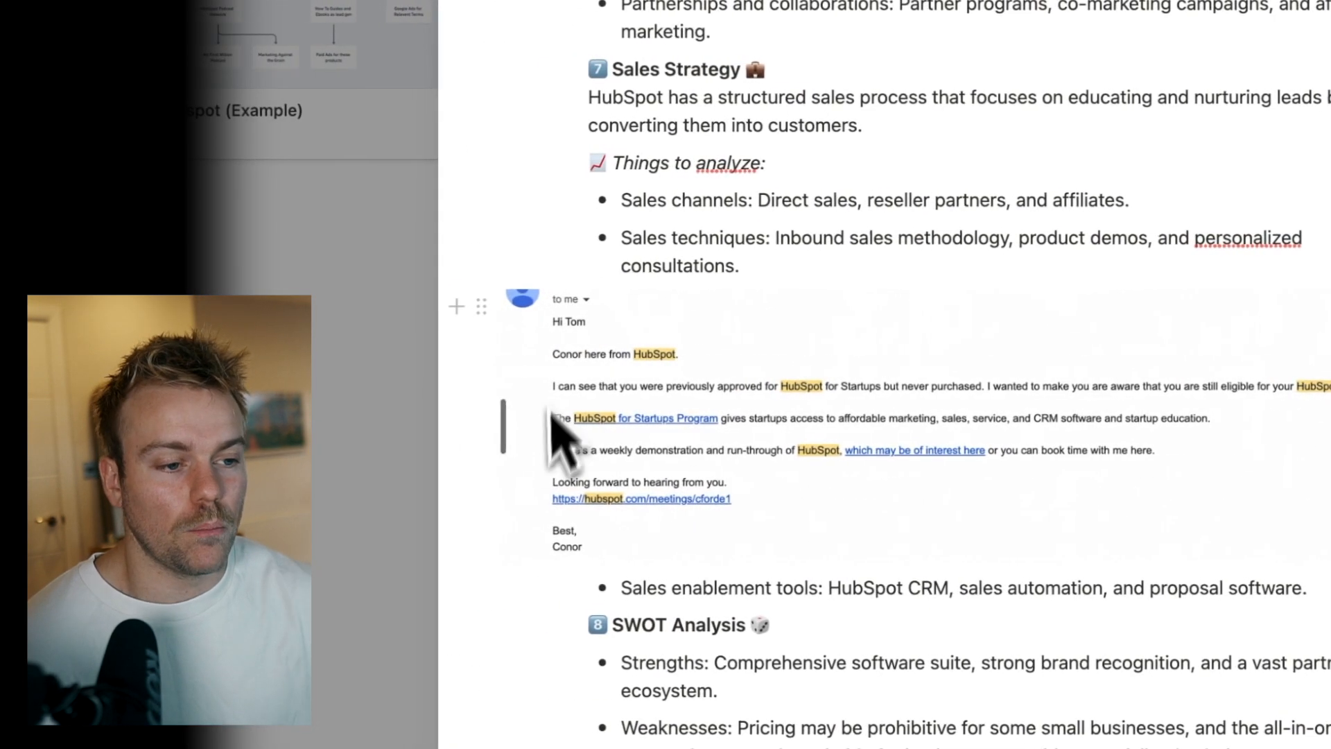
{"action": "mouse_move", "coordinate": [568, 348]}
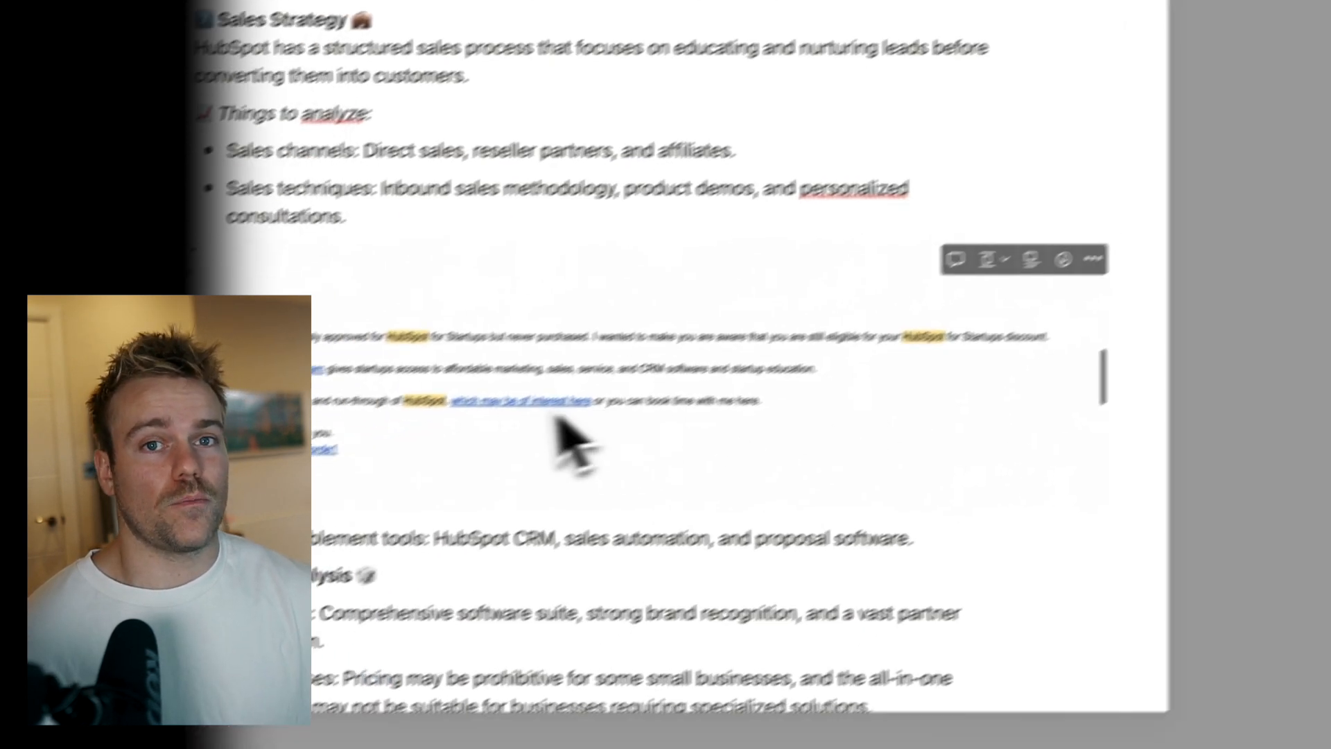
{"action": "scroll", "scroll_direction": "down", "scroll_amount": 3}
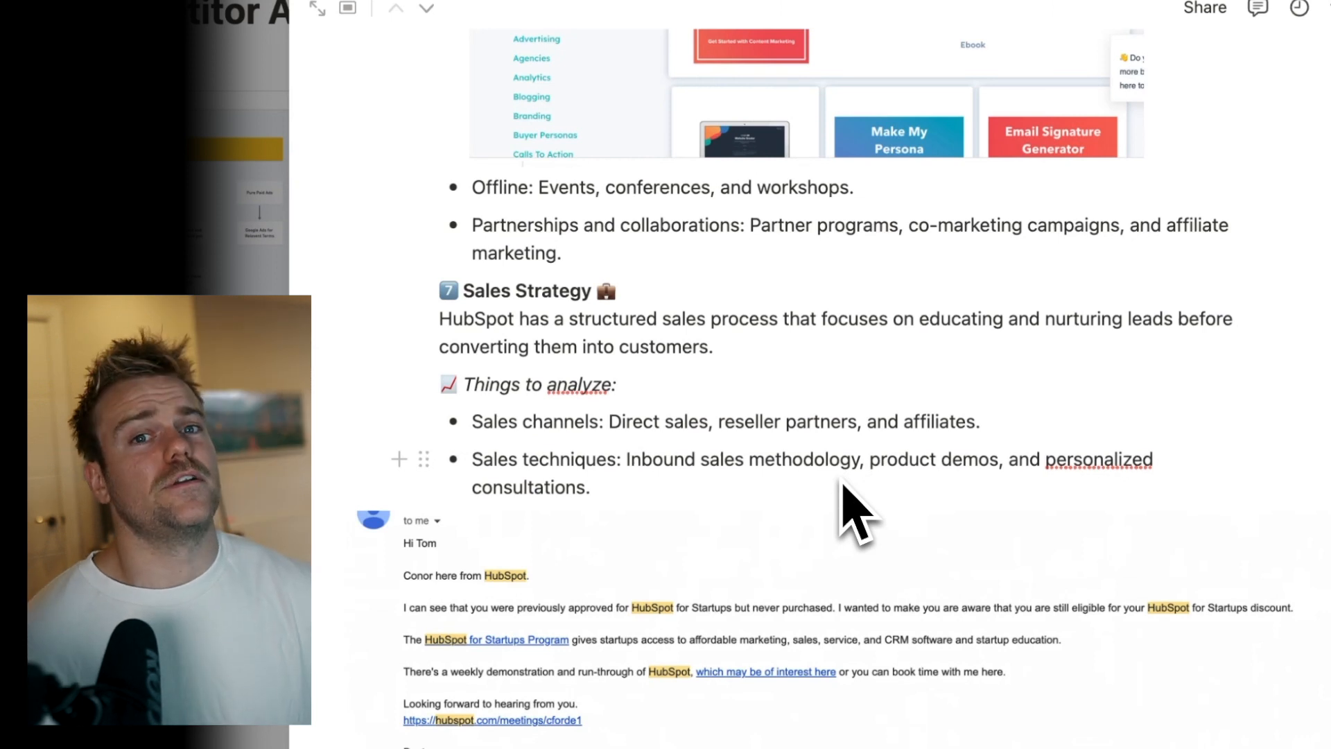
Step: Scroll past the outreach email to the sales enablement note and full SWOT Analysis list
{"action": "scroll", "scroll_direction": "down", "scroll_amount": 3}
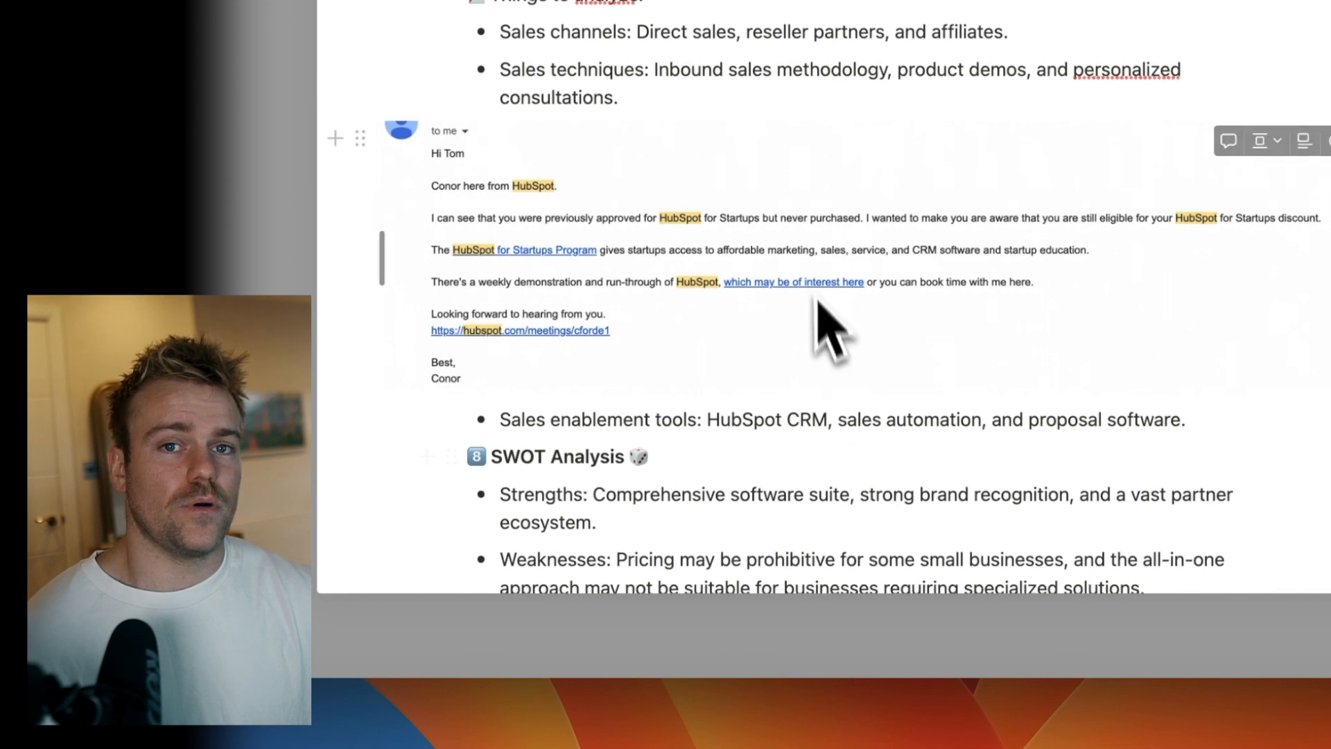
{"action": "scroll", "scroll_direction": "down", "scroll_amount": 3}
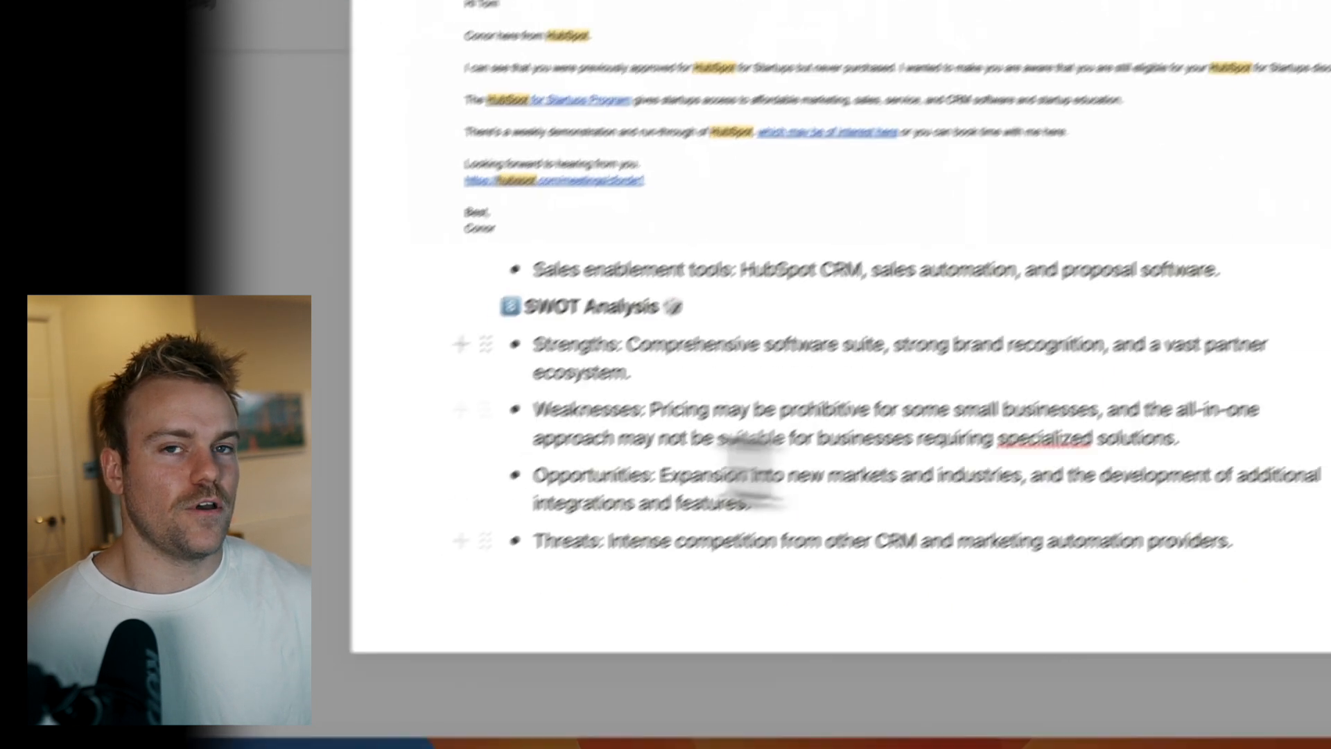
{"action": "scroll", "scroll_direction": "down", "scroll_amount": 3}
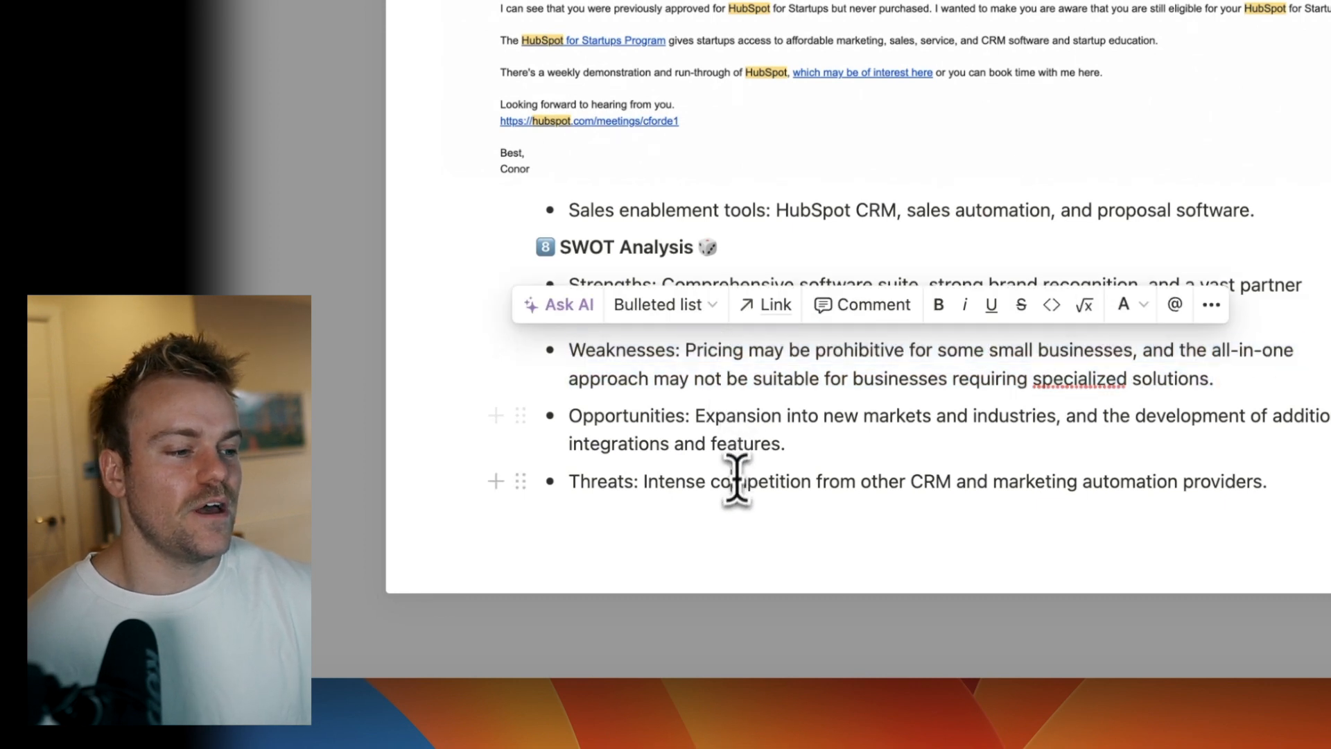
{"action": "triple_click", "coordinate": [916, 482]}
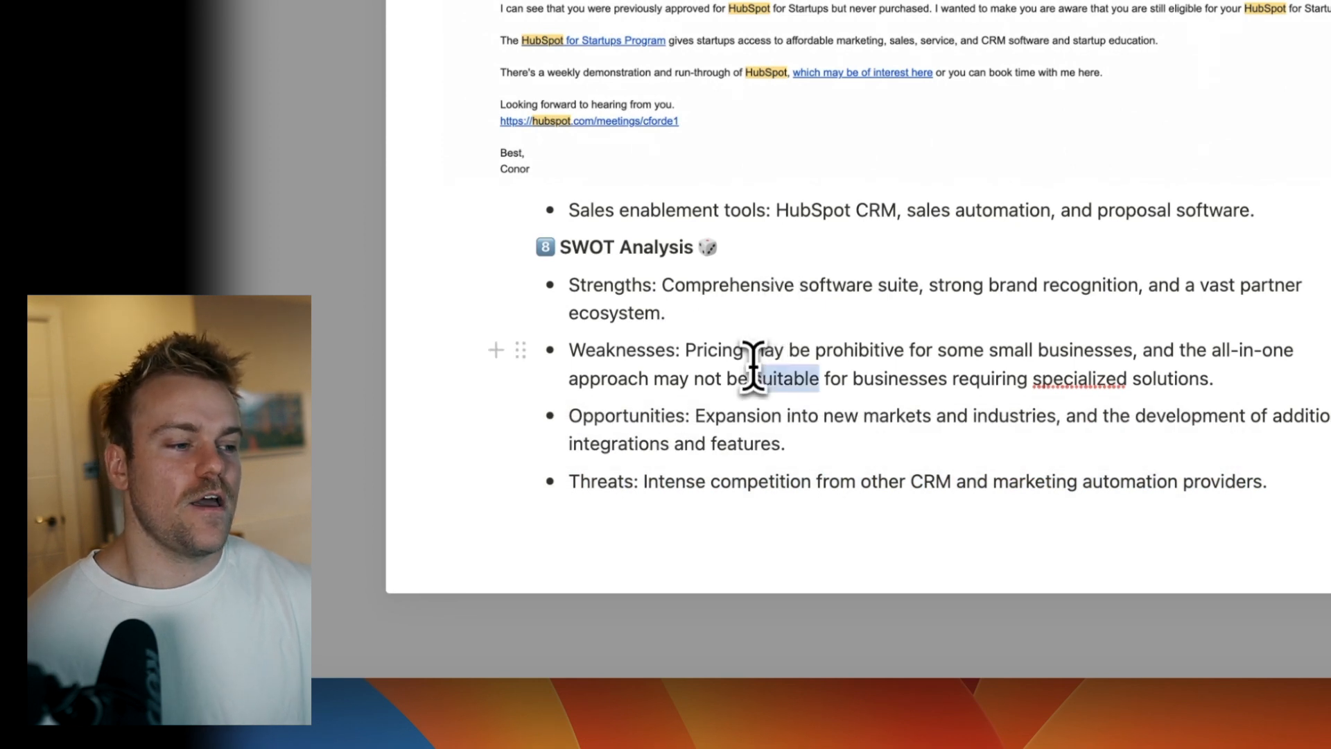
{"action": "left_click_drag", "start_coordinate": [568, 481], "coordinate": [1266, 482]}
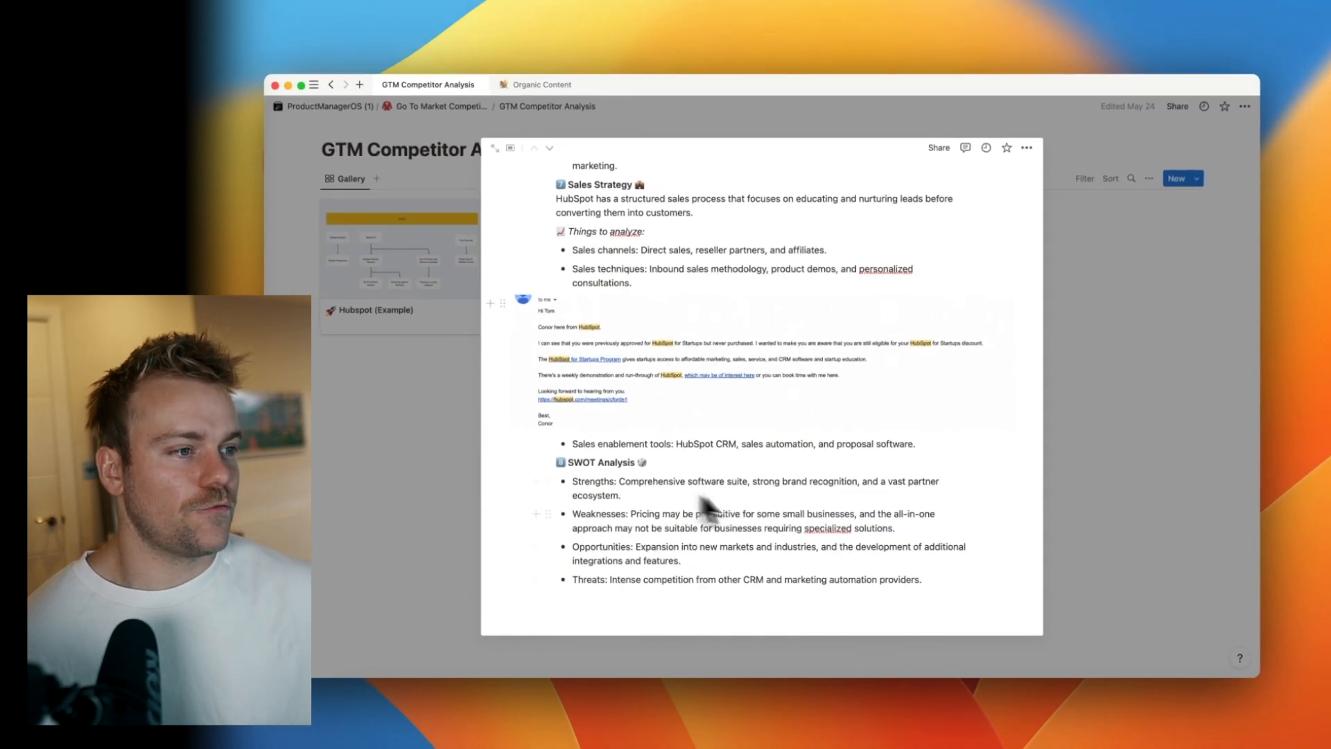
{"action": "mouse_move", "coordinate": [688, 550]}
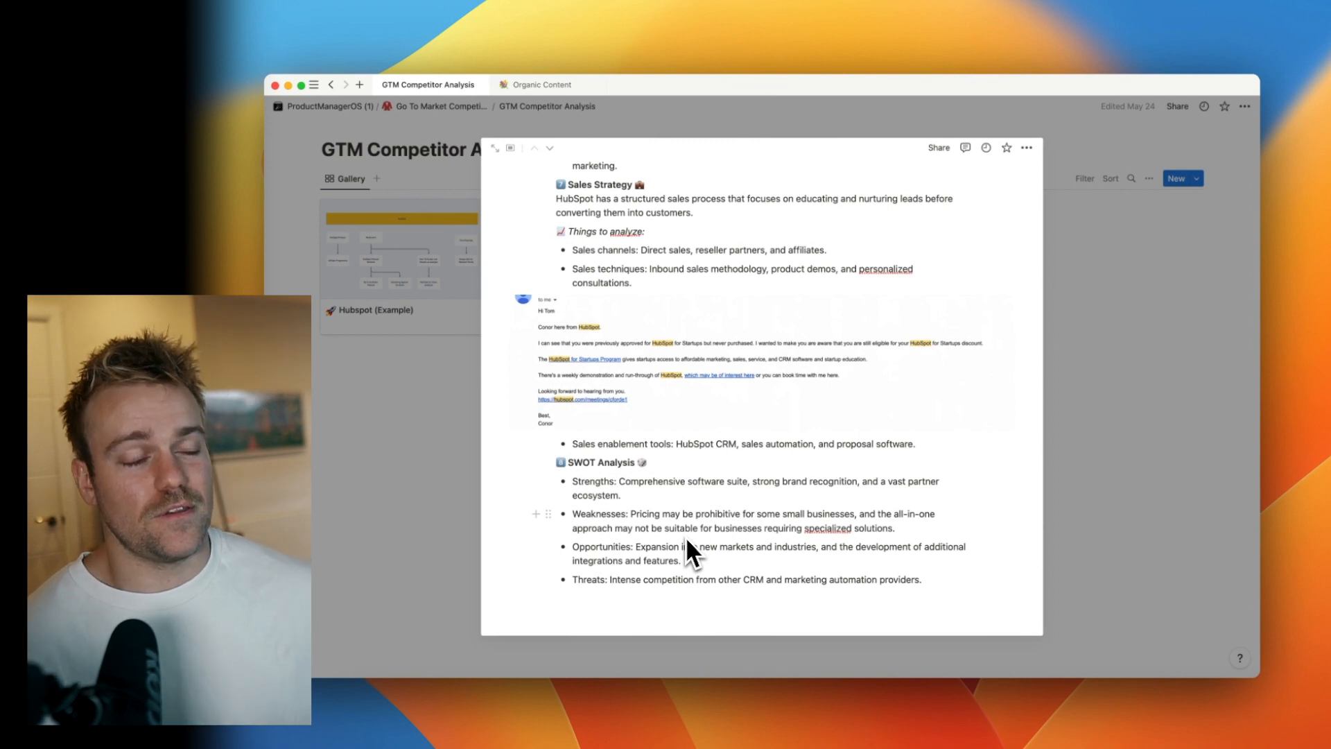
{"action": "mouse_move", "coordinate": [758, 403]}
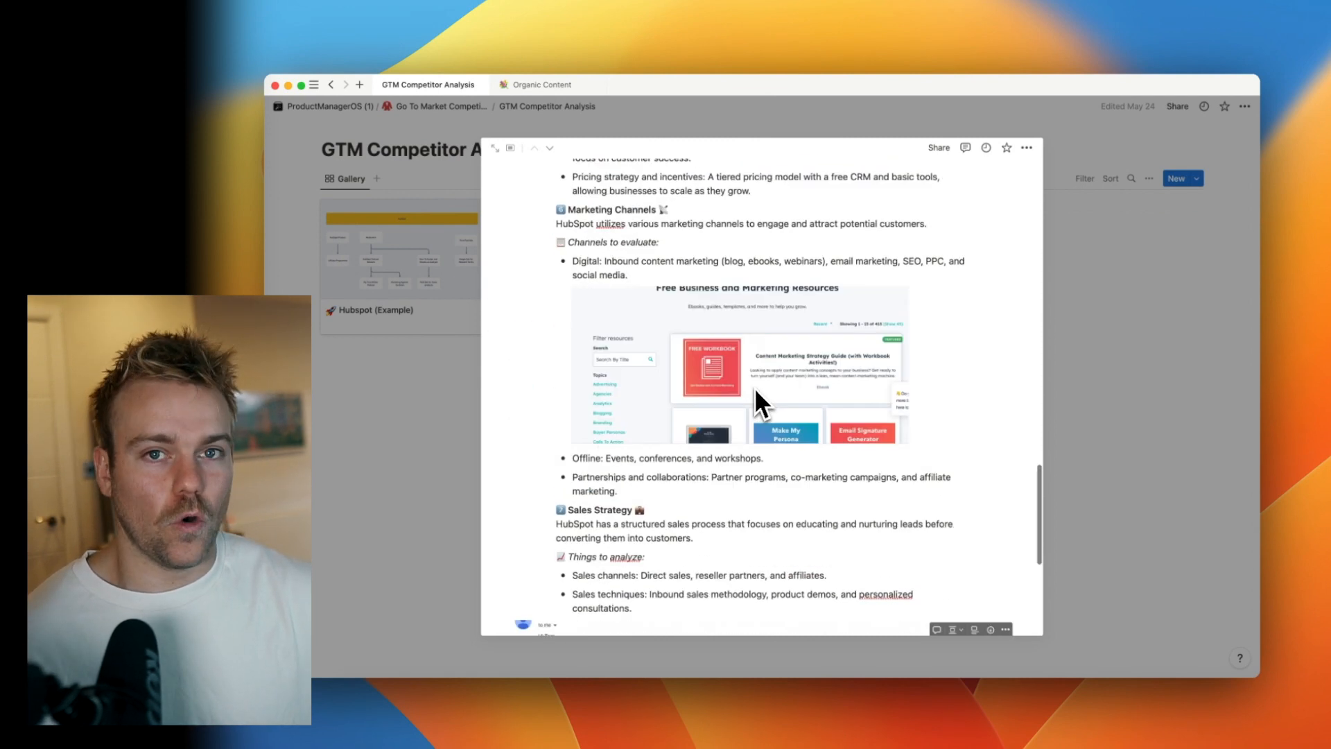
Step: Scroll to the top of the page peek showing the Hubspot (Example) title and introduction
{"action": "scroll", "scroll_direction": "down", "scroll_amount": 3}
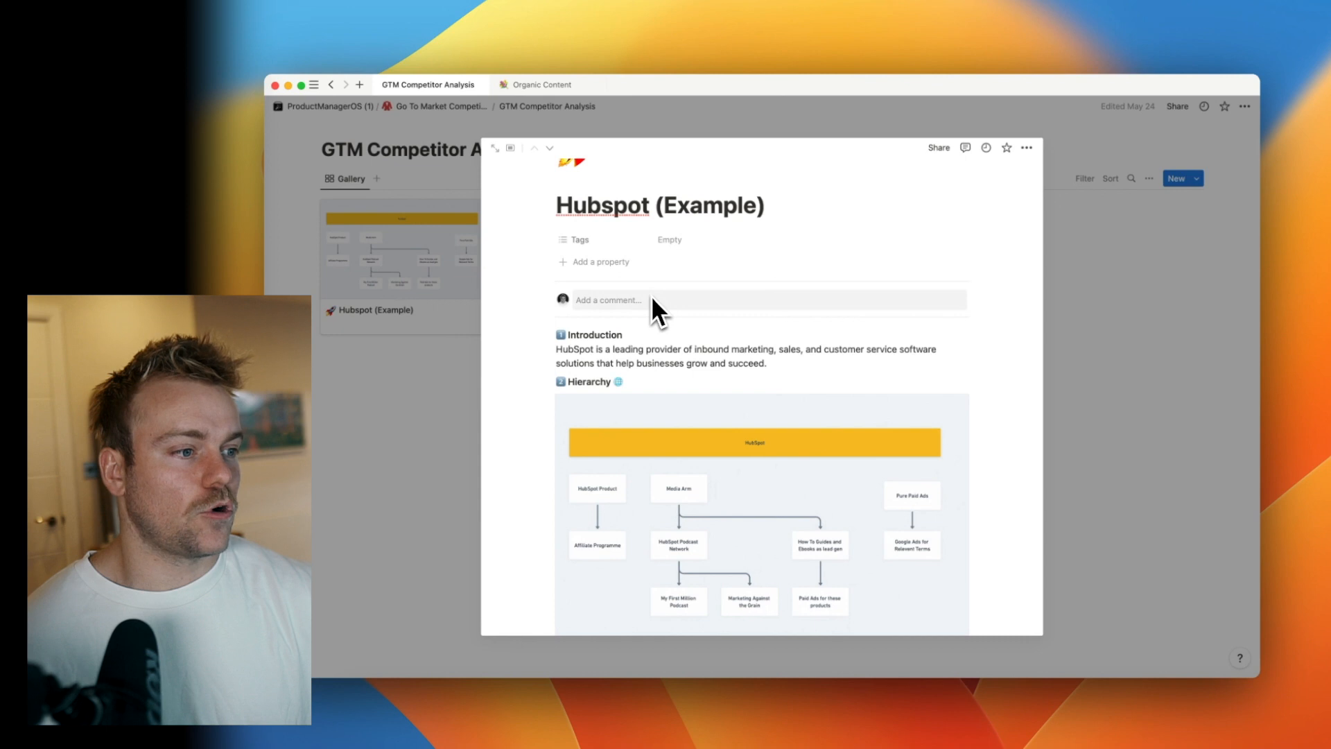
{"action": "mouse_move", "coordinate": [717, 372]}
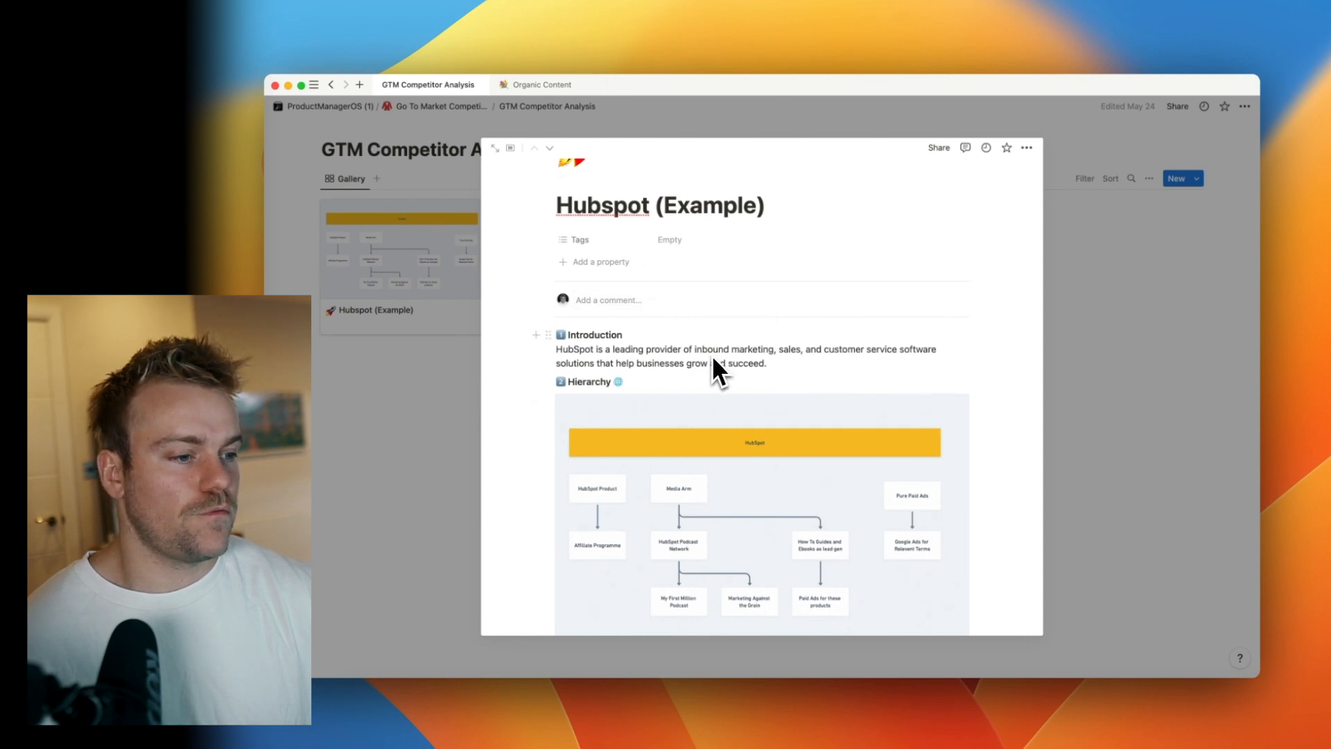
Step: Scroll the ProductManagerOS (1) home page to its Product, Marketing, Data and Strategy sections
{"action": "scroll", "scroll_direction": "down", "scroll_amount": 3}
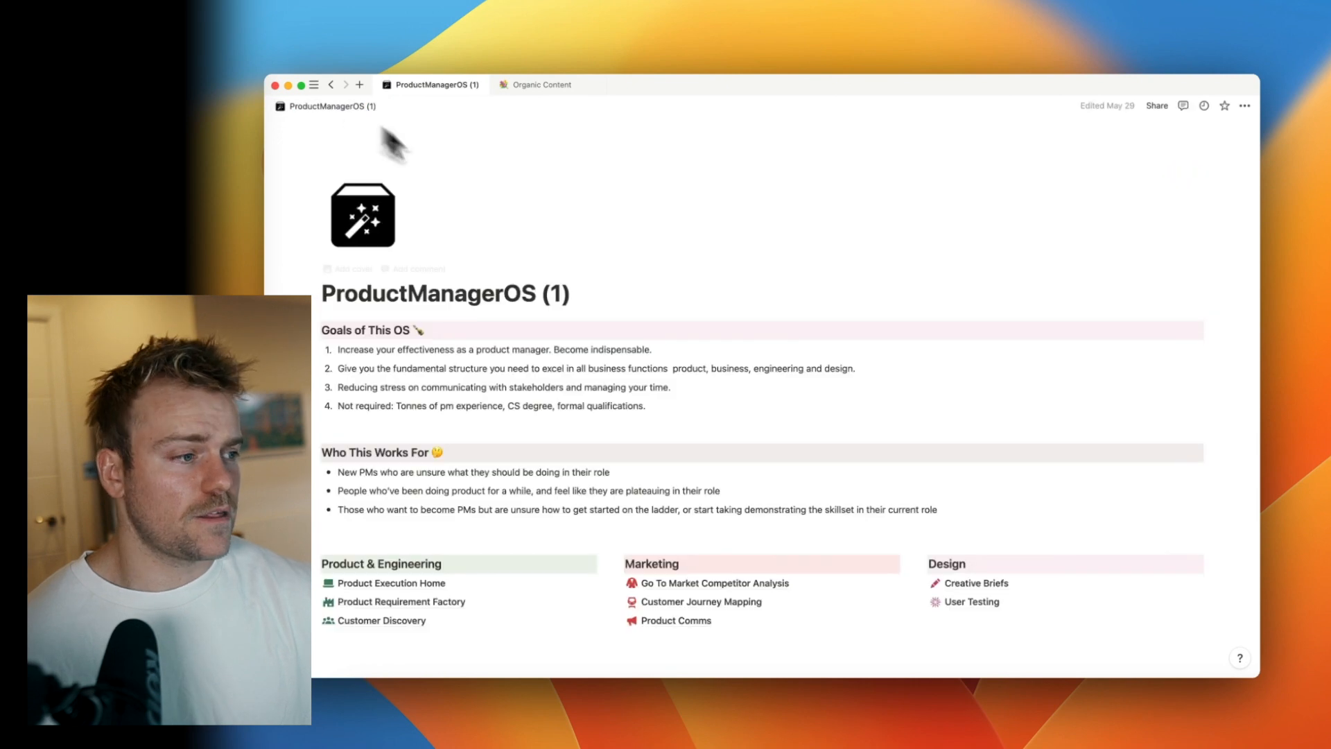
{"action": "scroll", "scroll_direction": "down", "scroll_amount": 3}
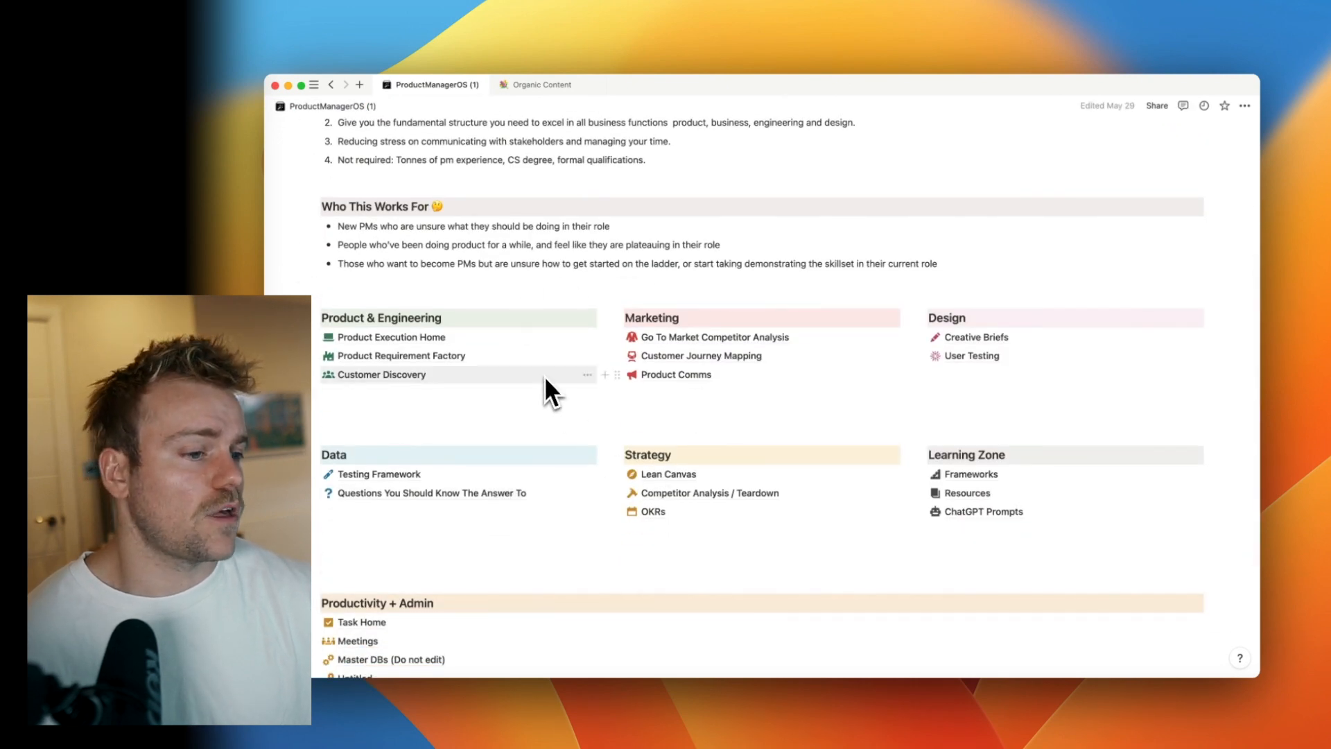
{"action": "mouse_move", "coordinate": [496, 377]}
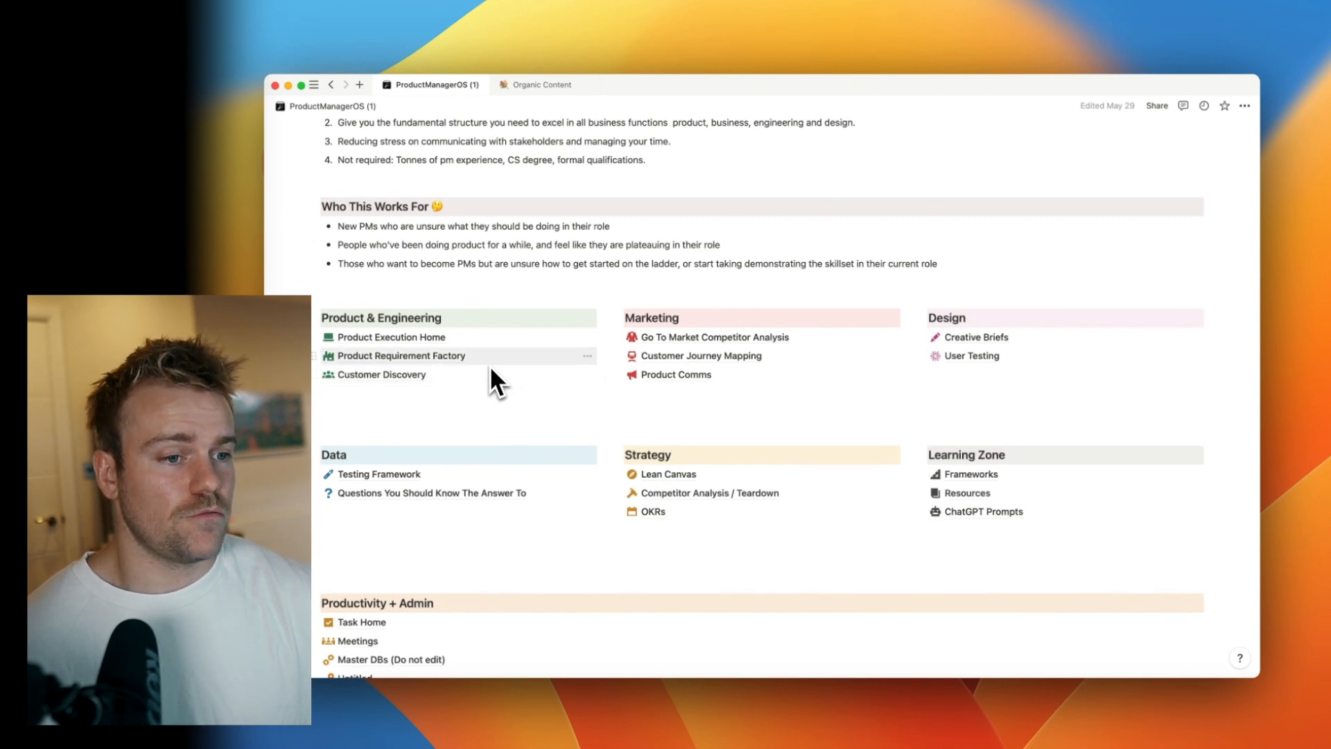
{"action": "mouse_move", "coordinate": [441, 374]}
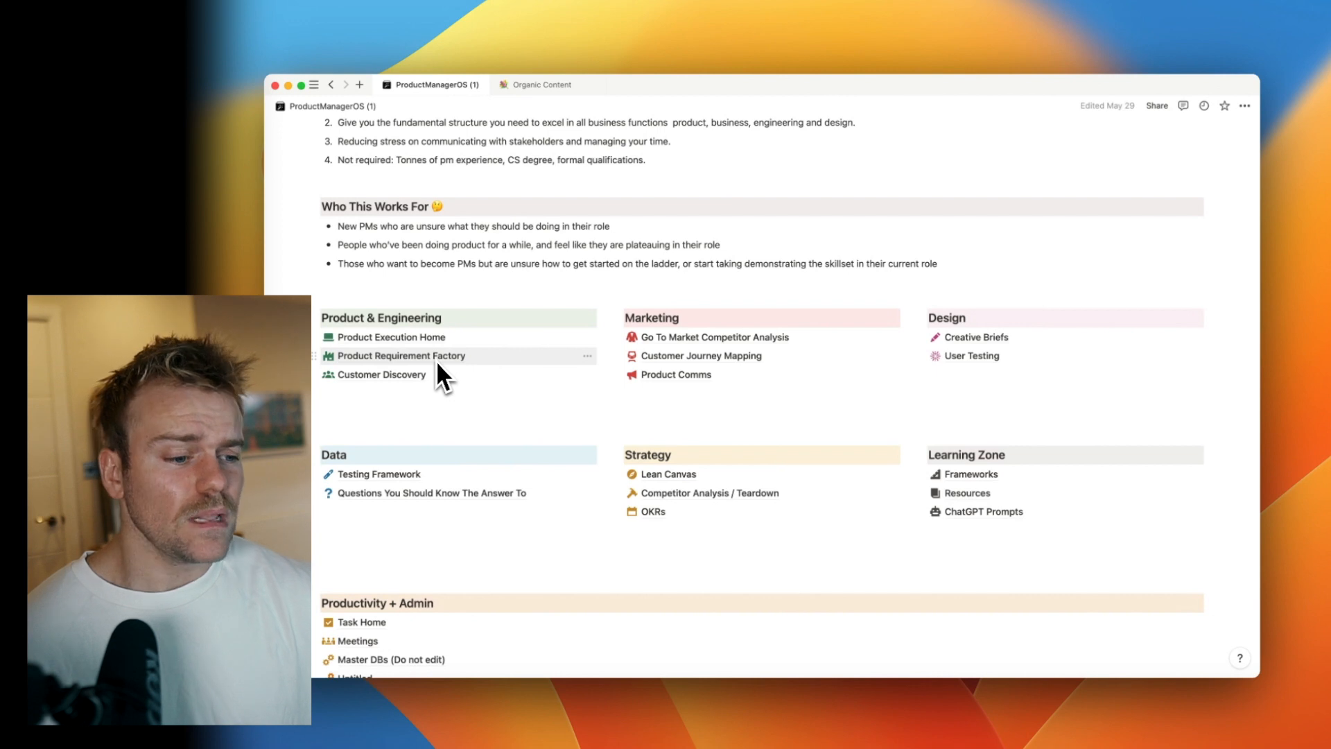
{"action": "mouse_move", "coordinate": [531, 475]}
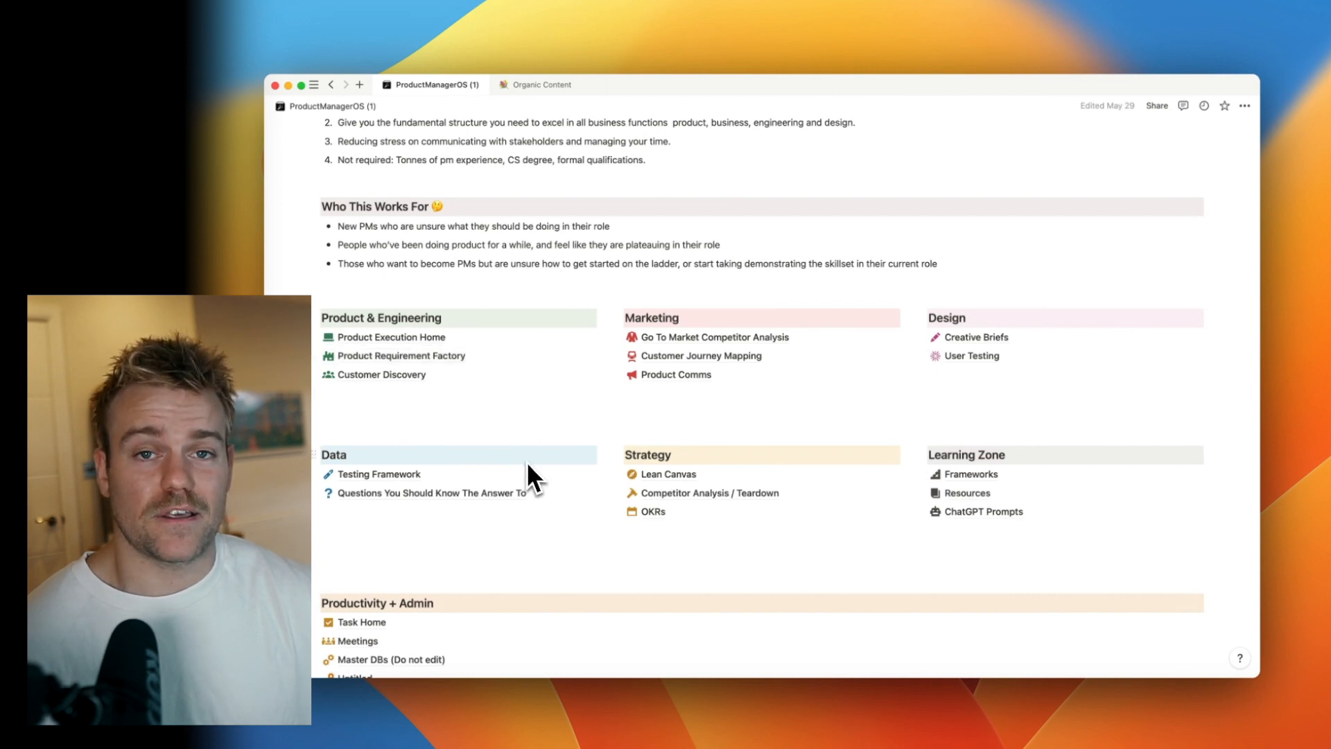